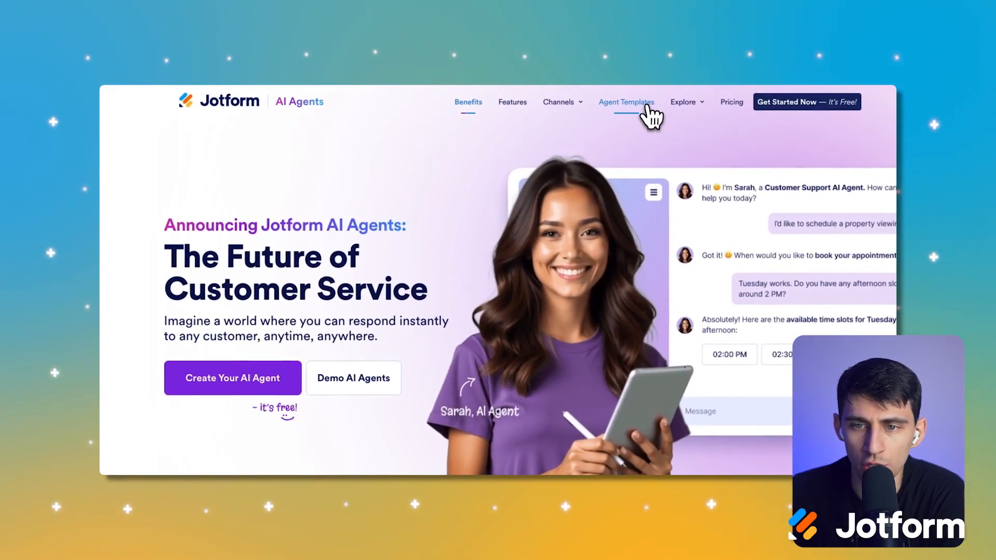
Search the agent templates for 'education' and filter to the Education AI Agents category
click(625, 102)
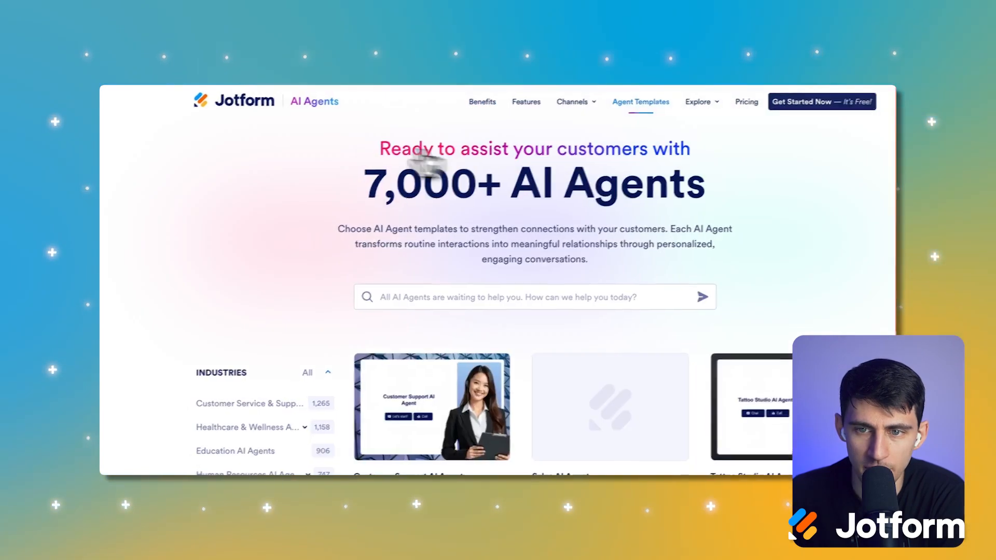
click(445, 297)
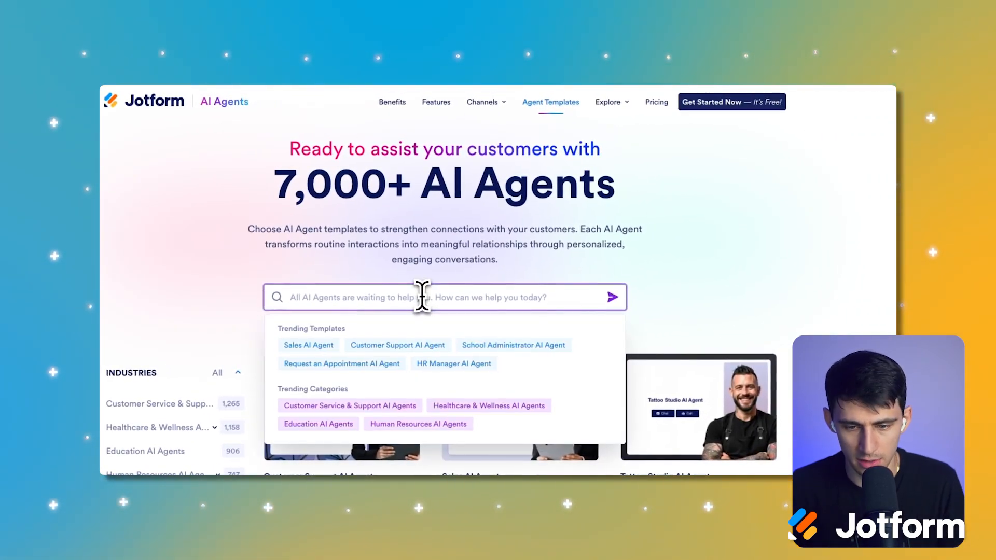
text(education)
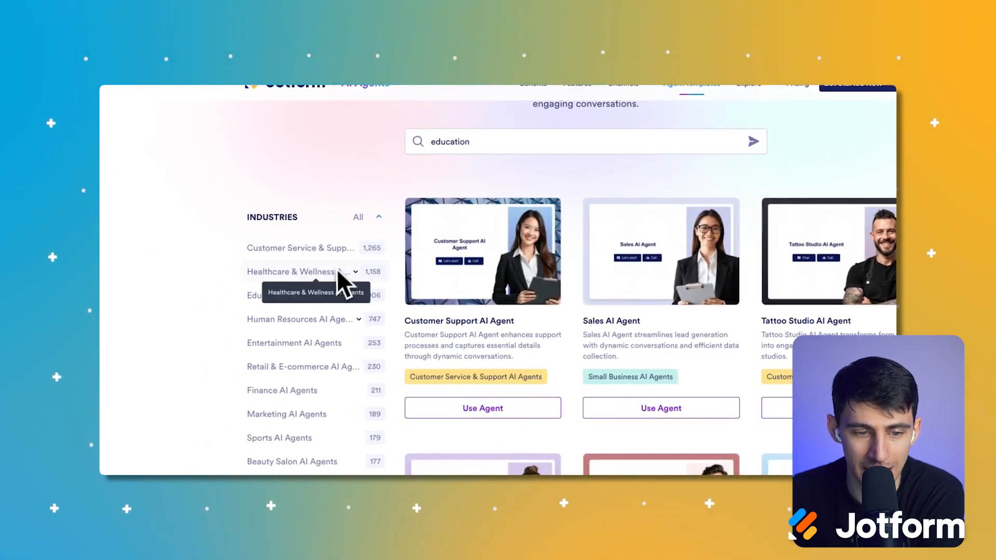
click(280, 295)
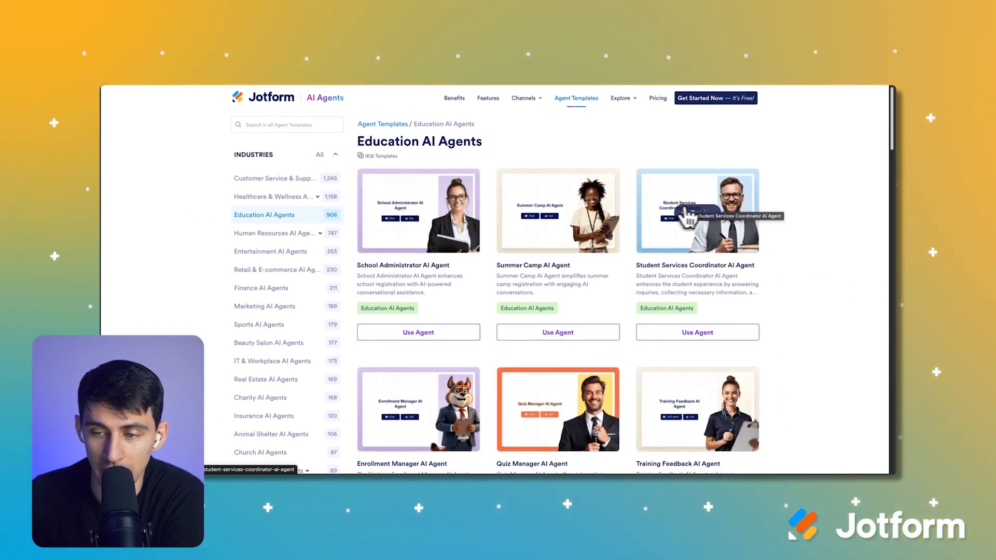
Start a new agent from the Quiz Manager AI Agent template
scroll(down, 3)
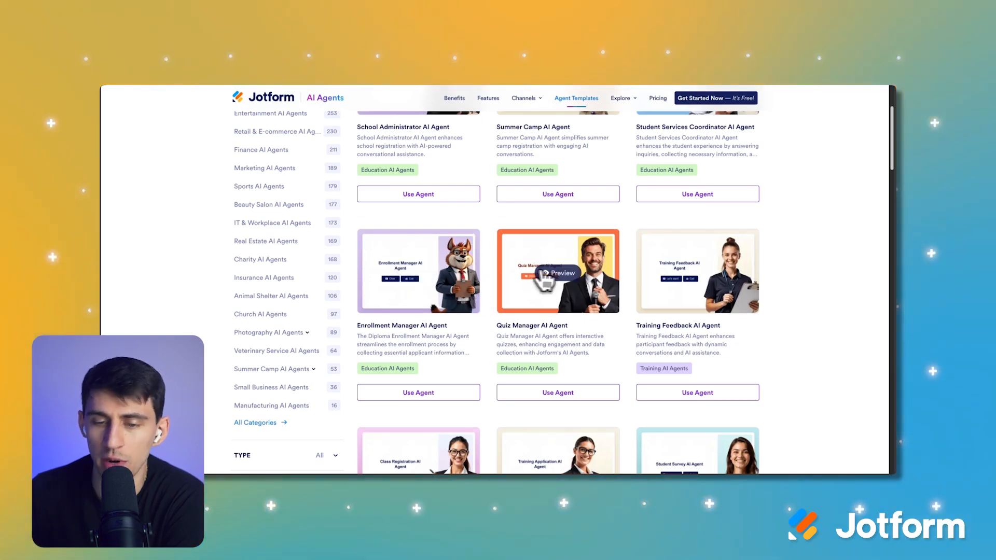
scroll(down, 3)
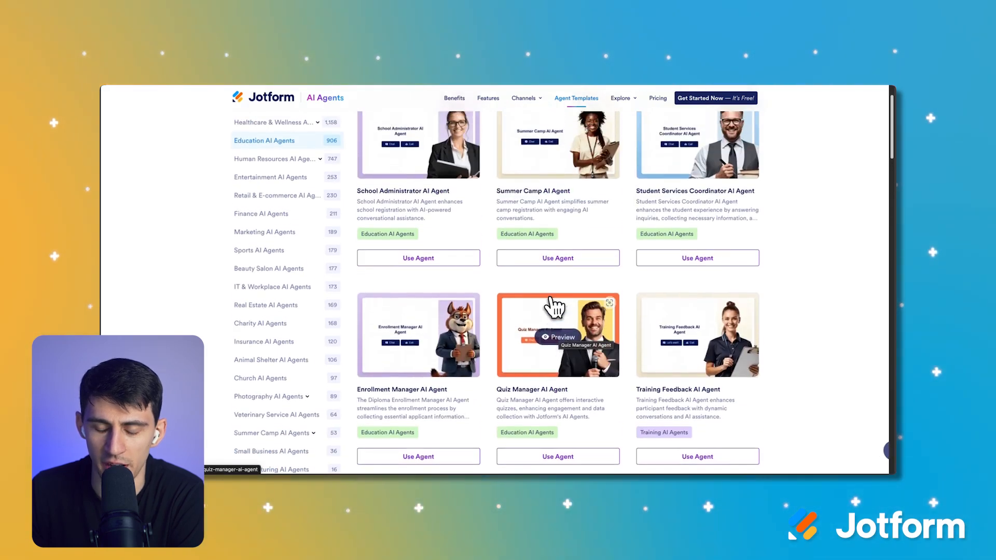
click(557, 337)
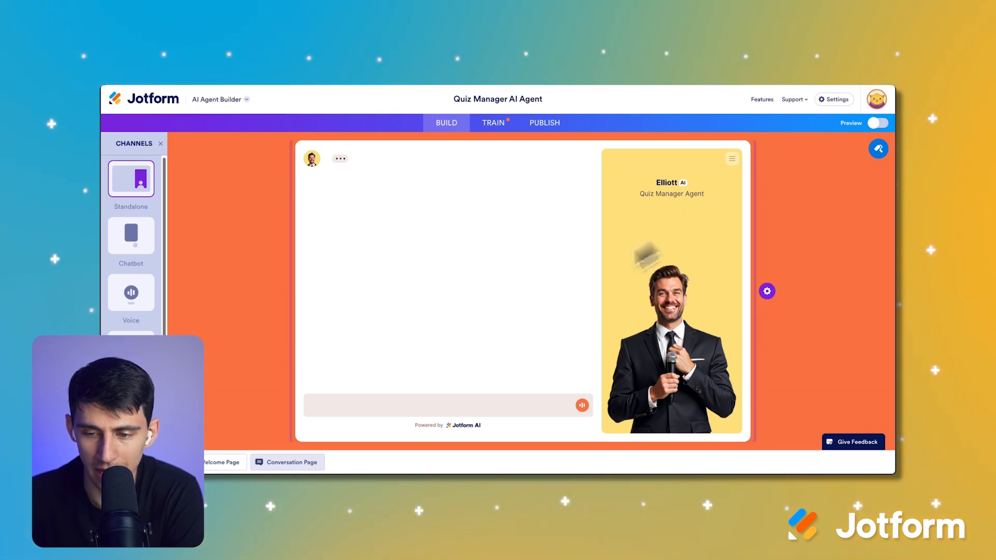
In the Designer avatar gallery, try the dog then keep the owl with glasses as the avatar
click(766, 291)
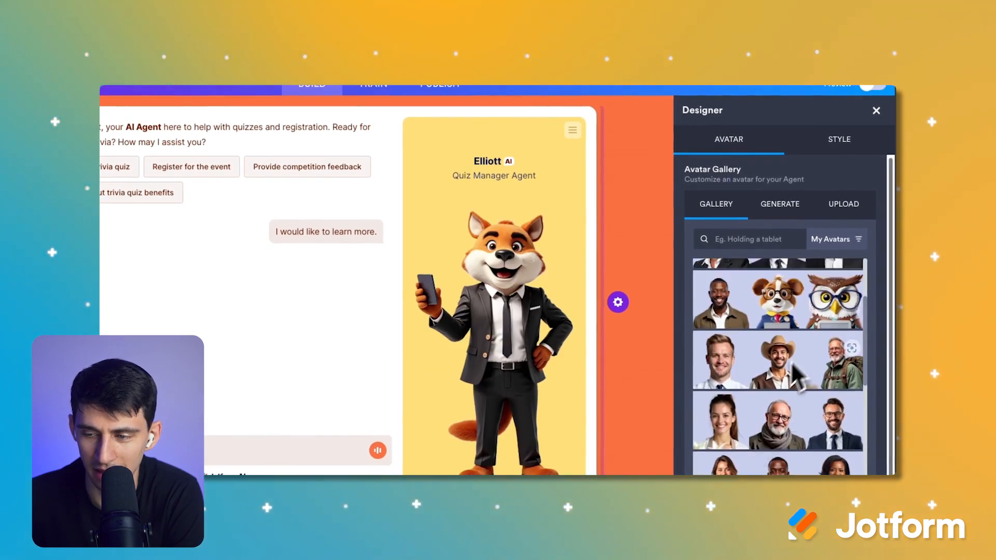
scroll(down, 3)
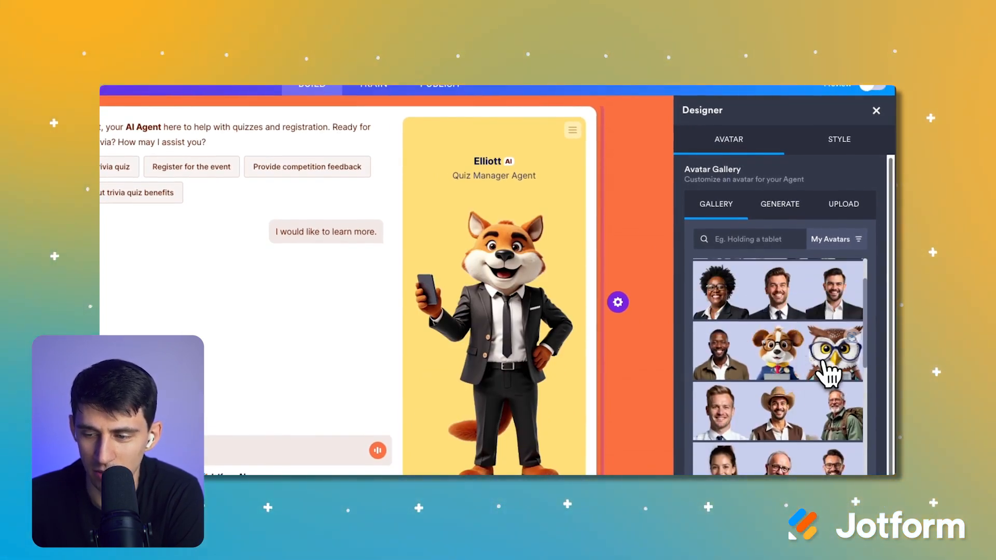
click(757, 352)
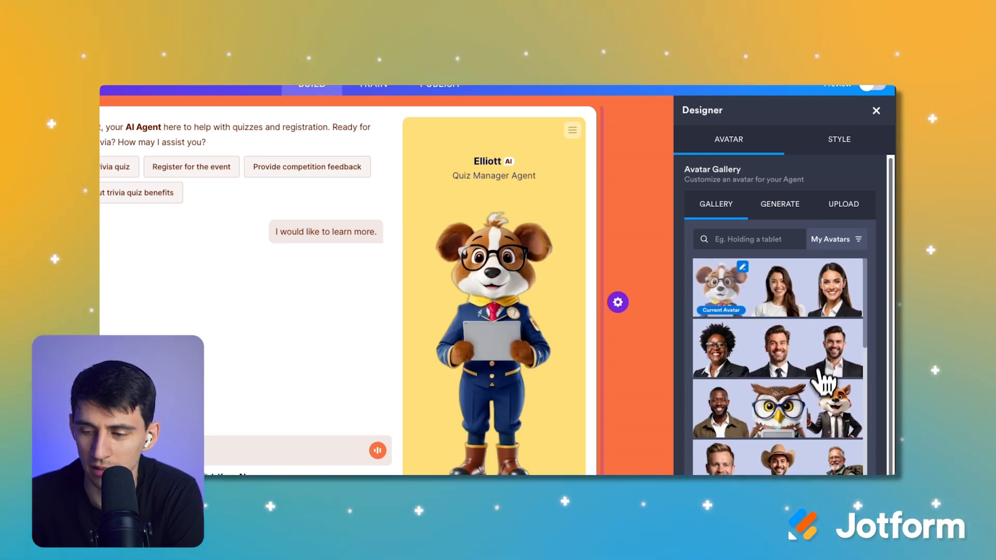
click(777, 409)
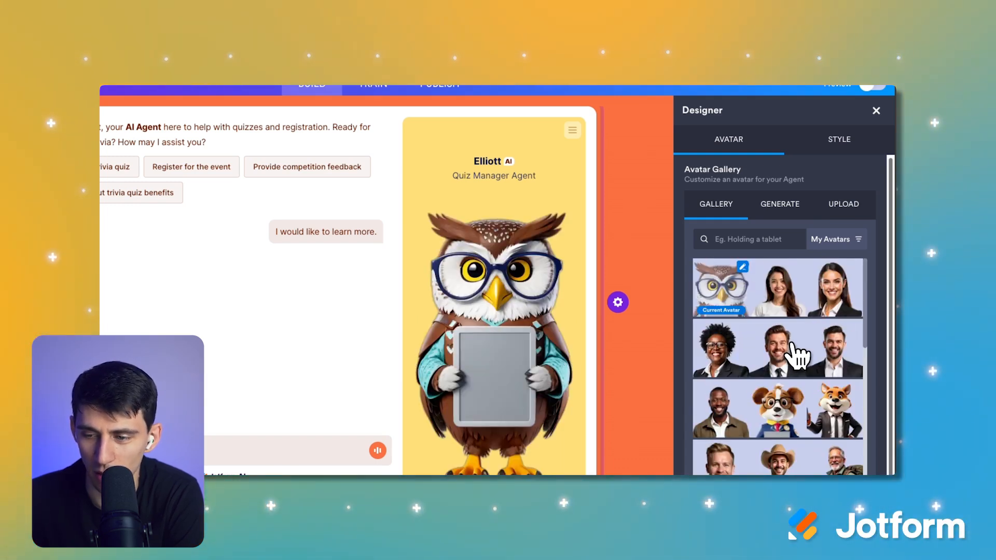
click(838, 139)
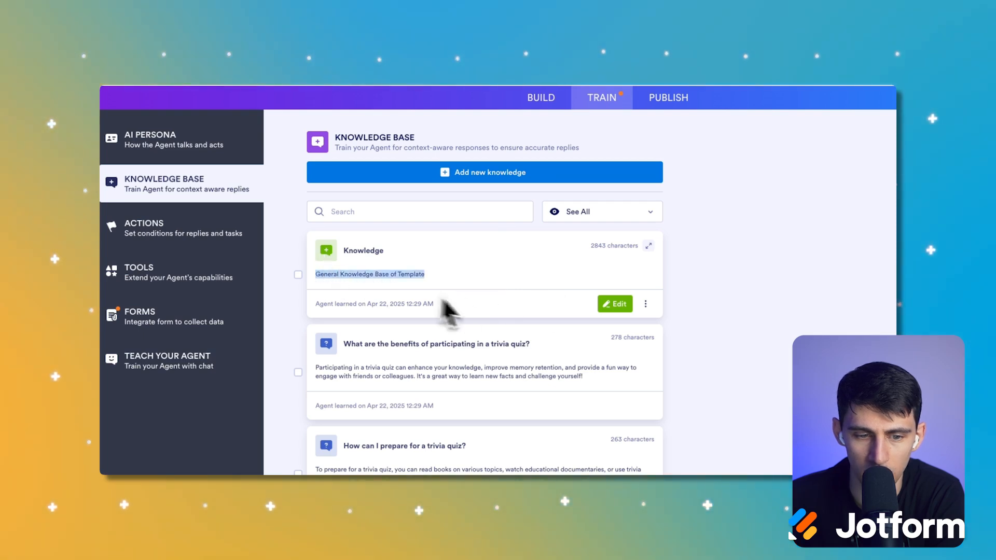
Review the Knowledge Base entries and new-knowledge source types, then go to the Actions page
click(614, 304)
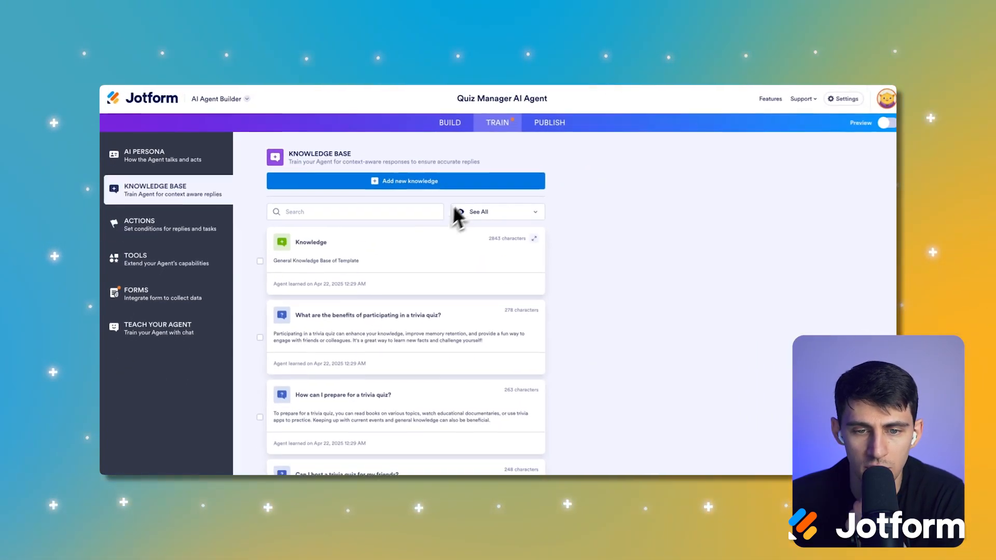
scroll(down, 3)
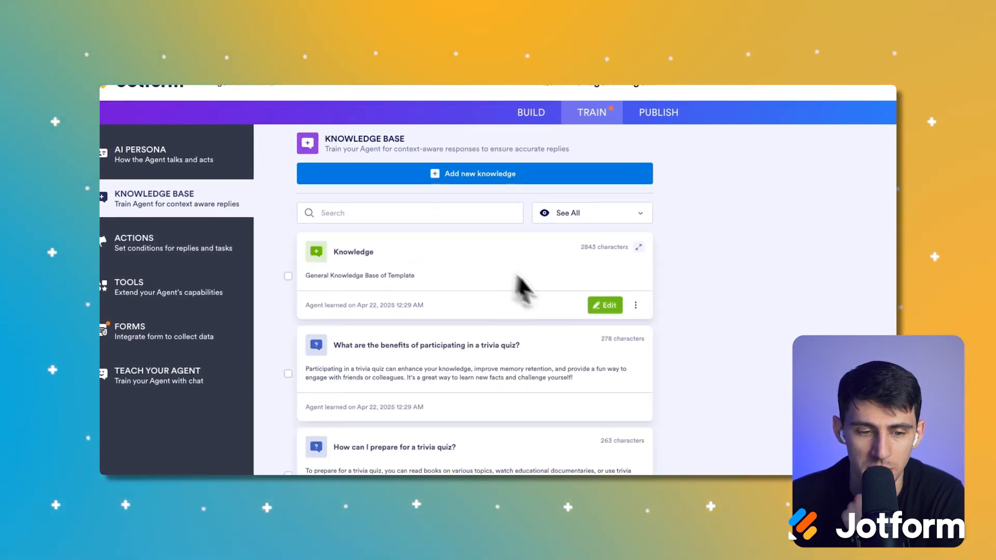
click(473, 173)
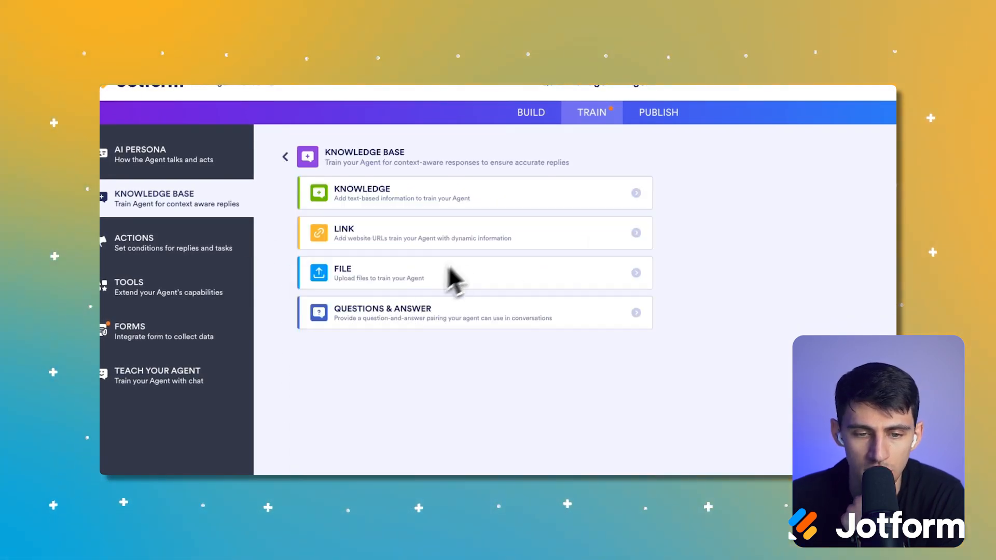
mouse_move(404, 357)
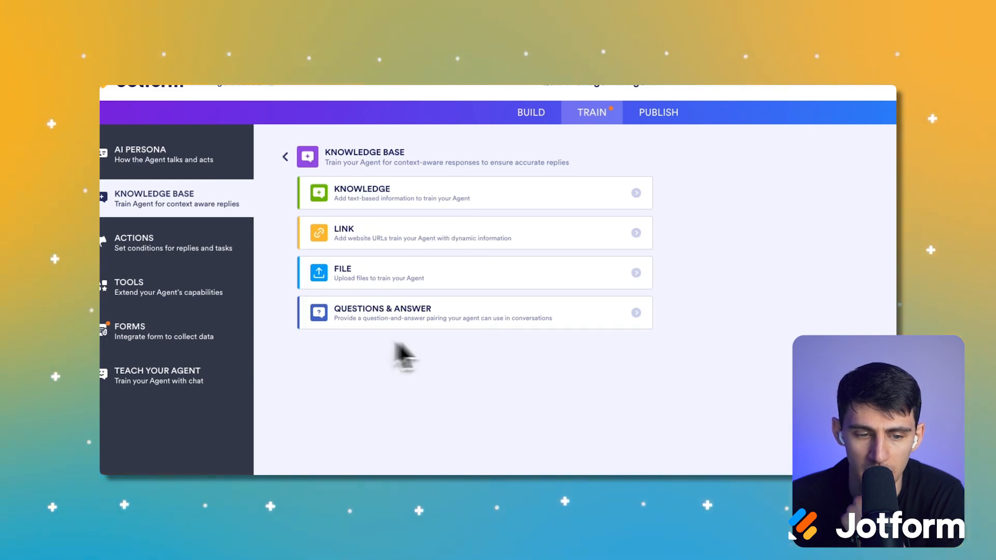
click(152, 243)
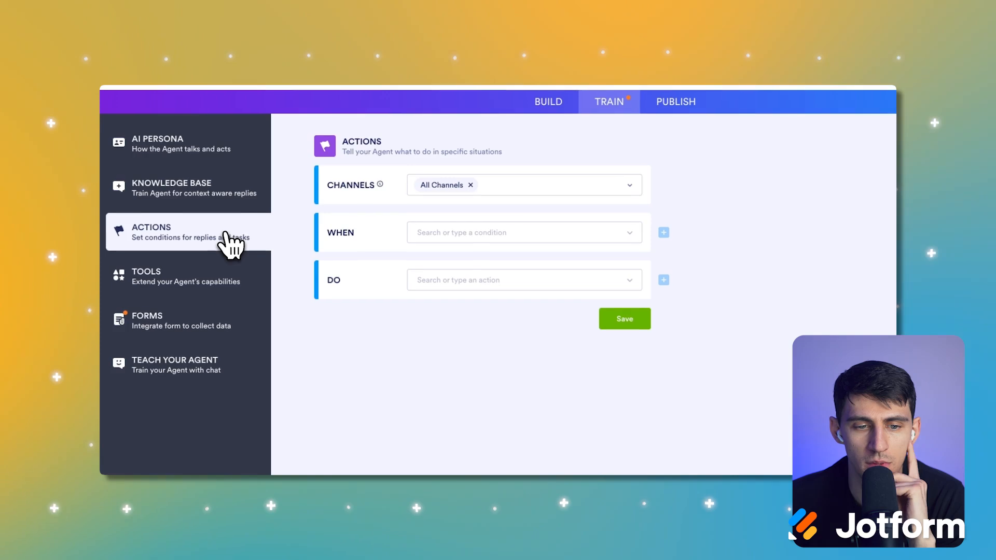
Browse the WHEN conditions and DO actions of a rule, leaving it undefined, and go to Forms
click(522, 231)
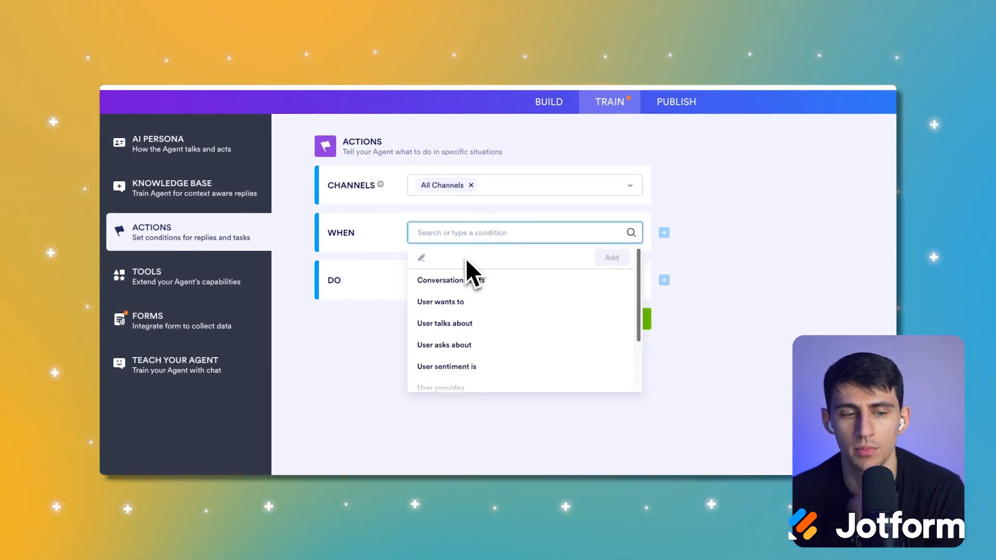
scroll(down, 3)
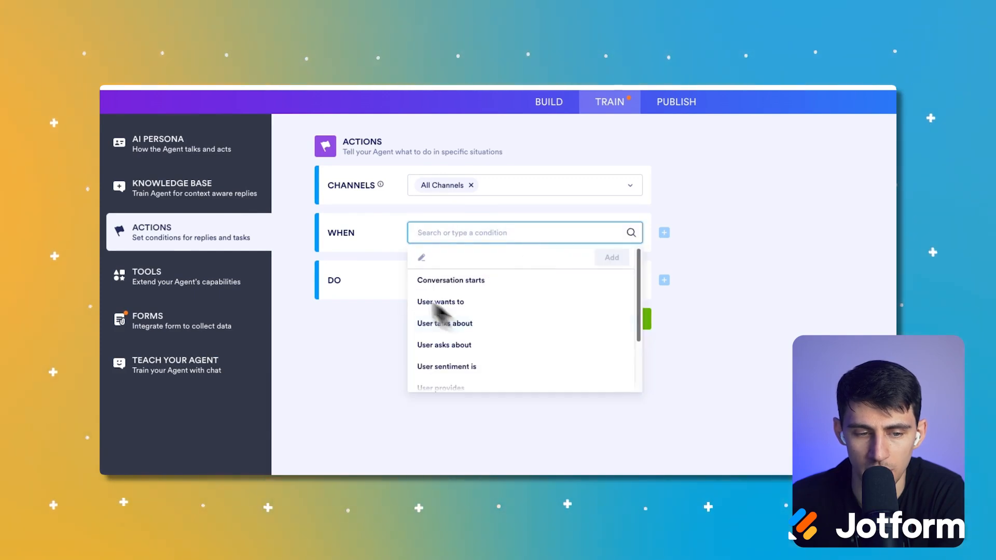
click(521, 279)
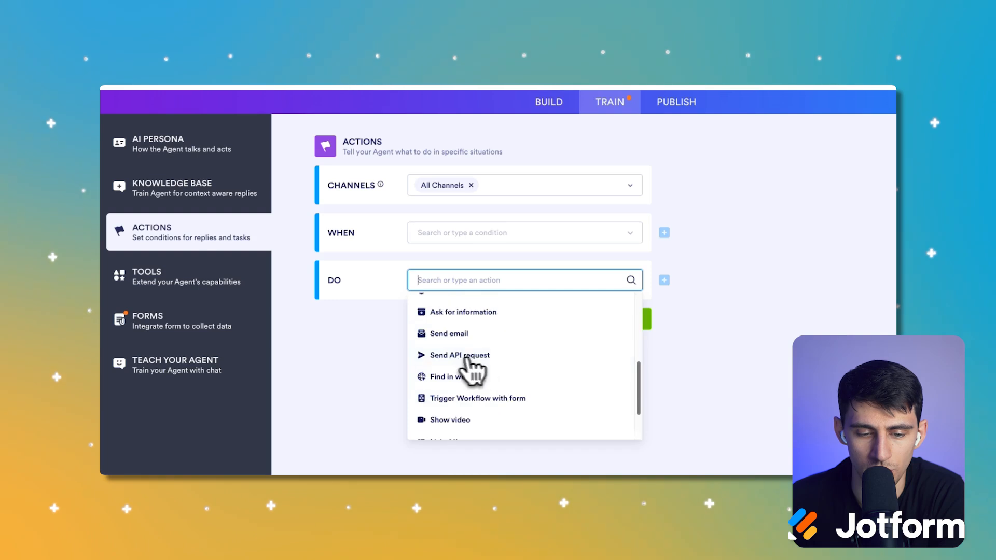
click(148, 320)
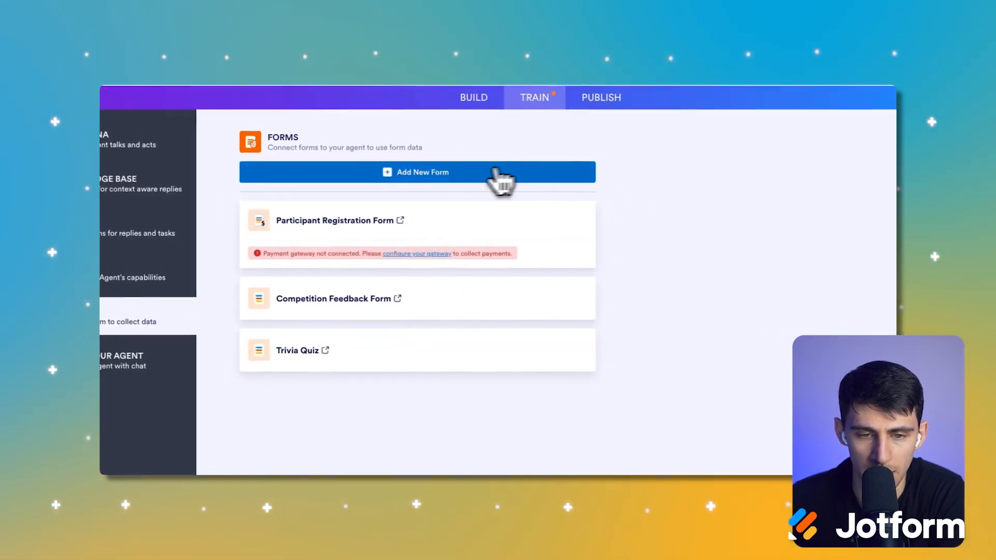
Have the AI Form Generator create a high-school Roman Antiquity quiz form for the agent
click(417, 171)
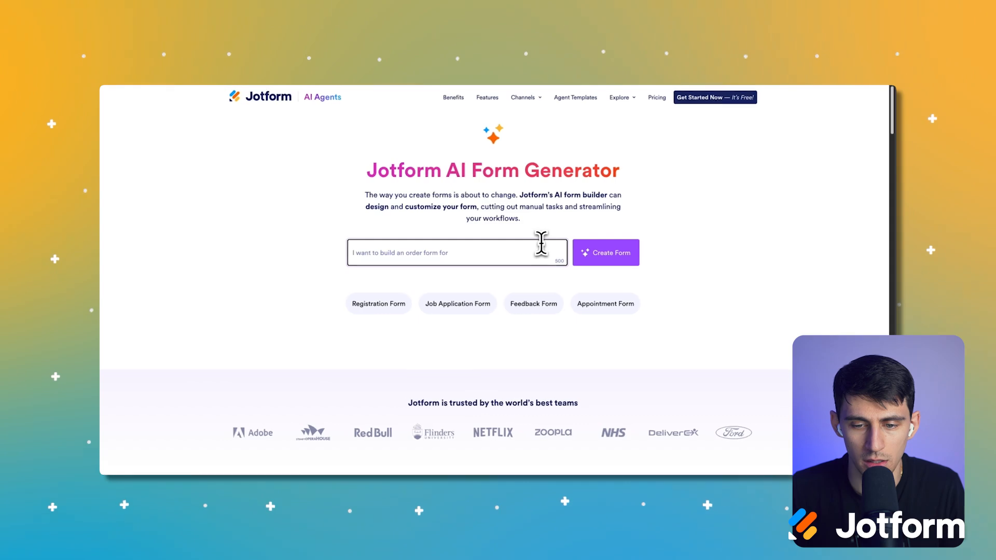
text(Qui)
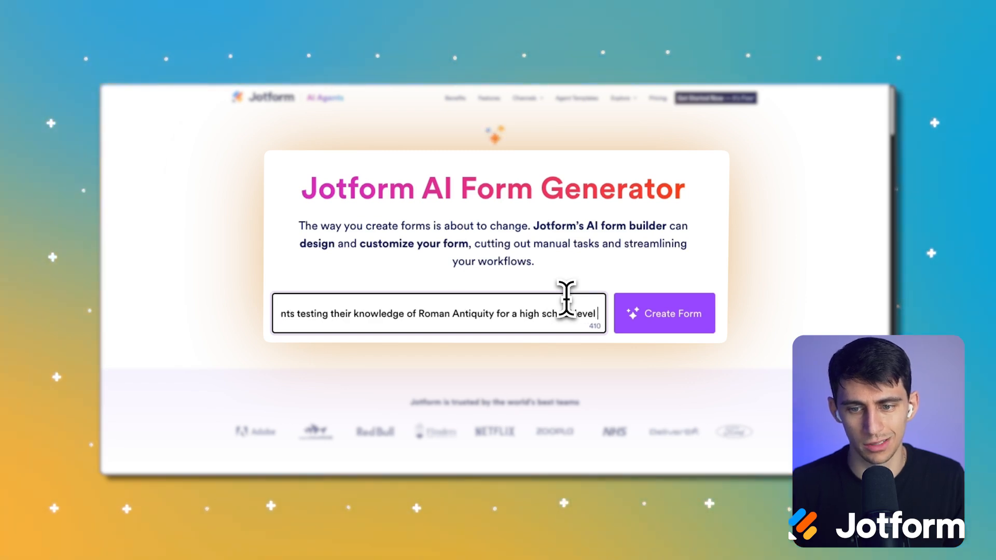
click(664, 313)
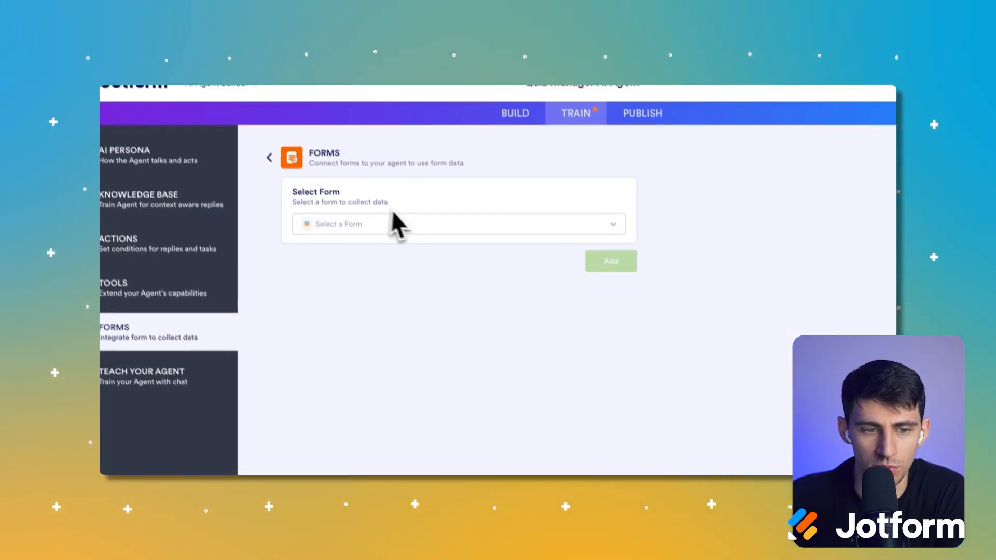
Connect the generated quiz form and delete the Participant Registration Form from the agent
click(456, 224)
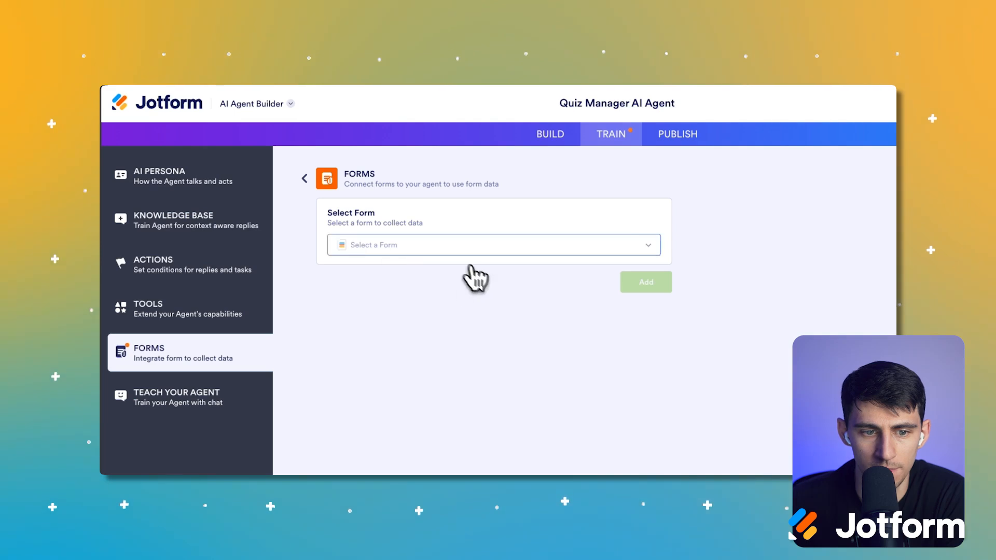
click(491, 245)
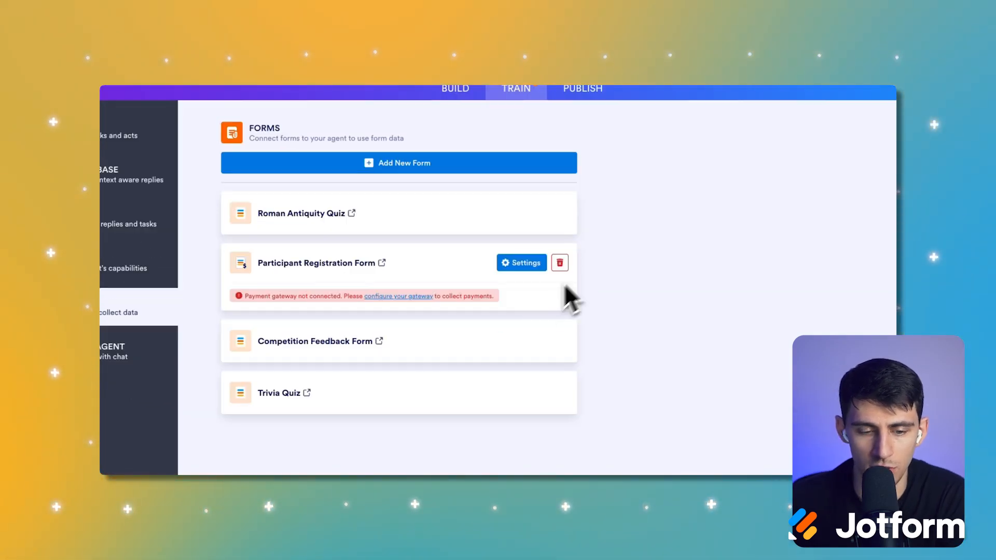
click(559, 262)
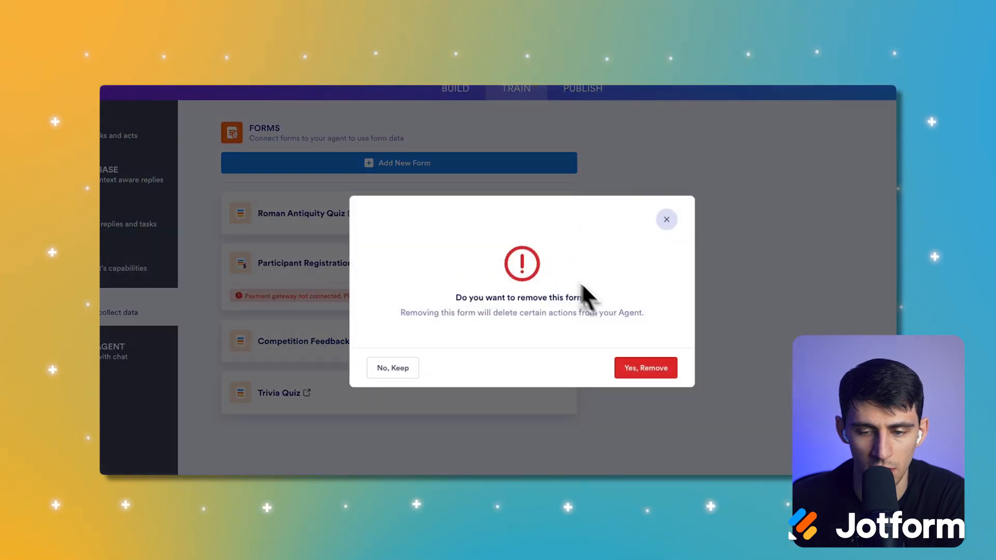
click(644, 367)
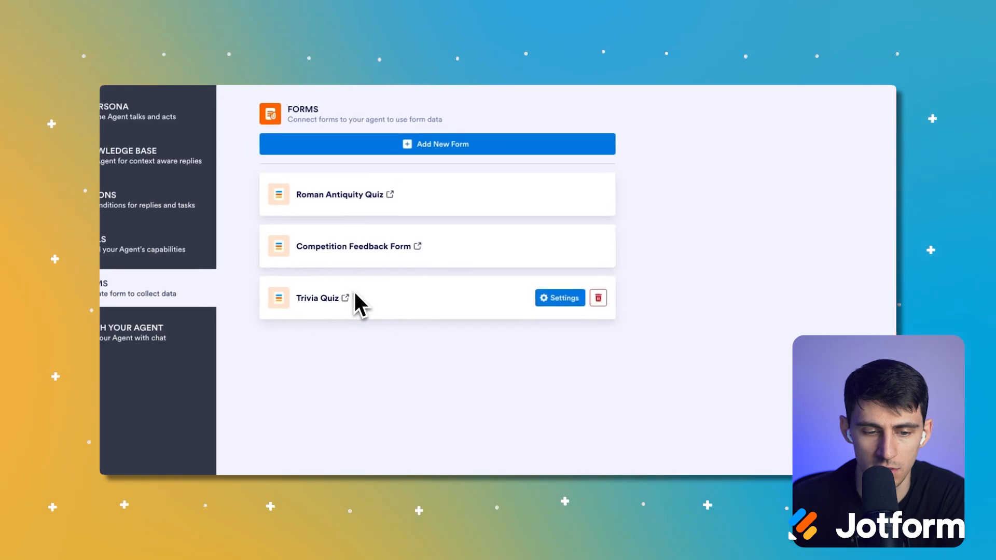
Set the AI Persona tone of voice to Professional and open the published agent's chat in a new tab
click(319, 298)
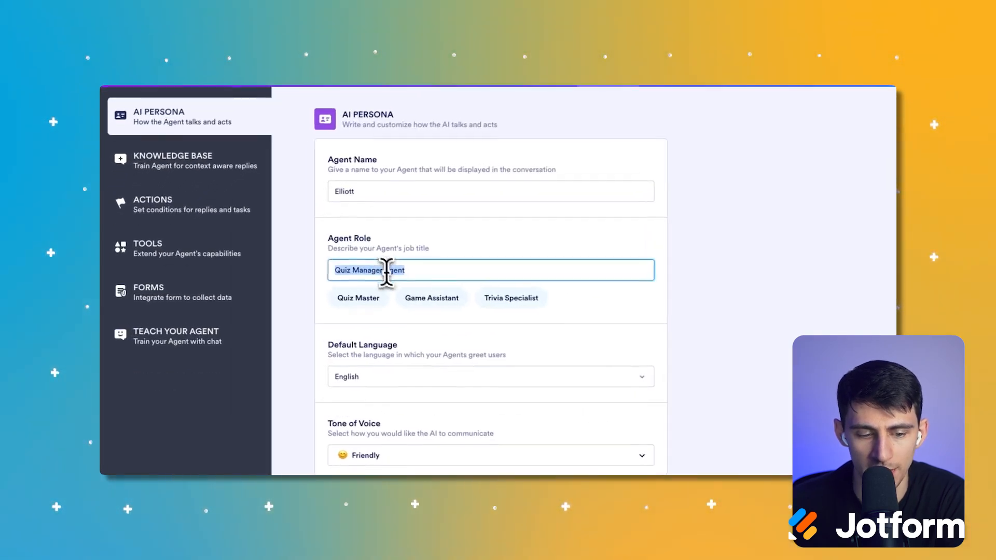
scroll(down, 3)
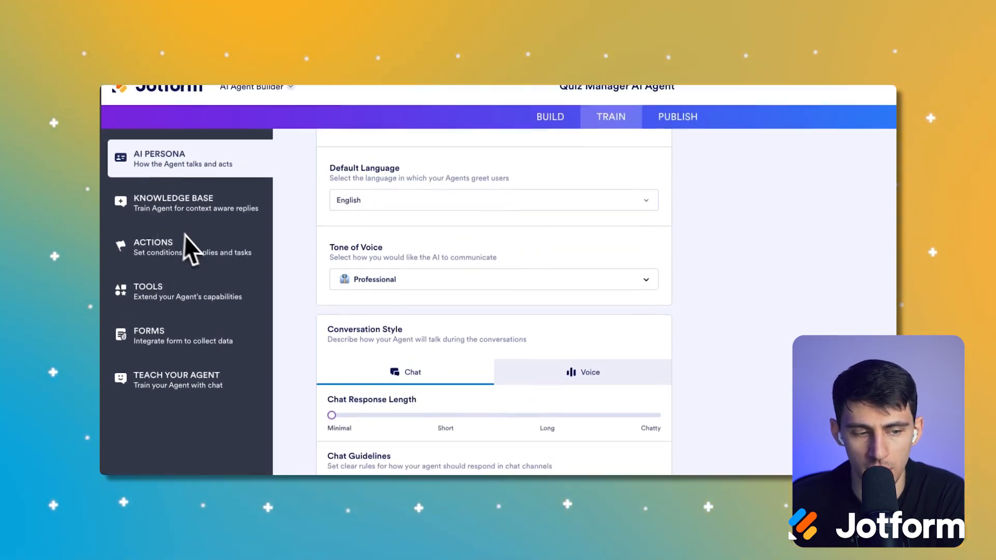
click(677, 116)
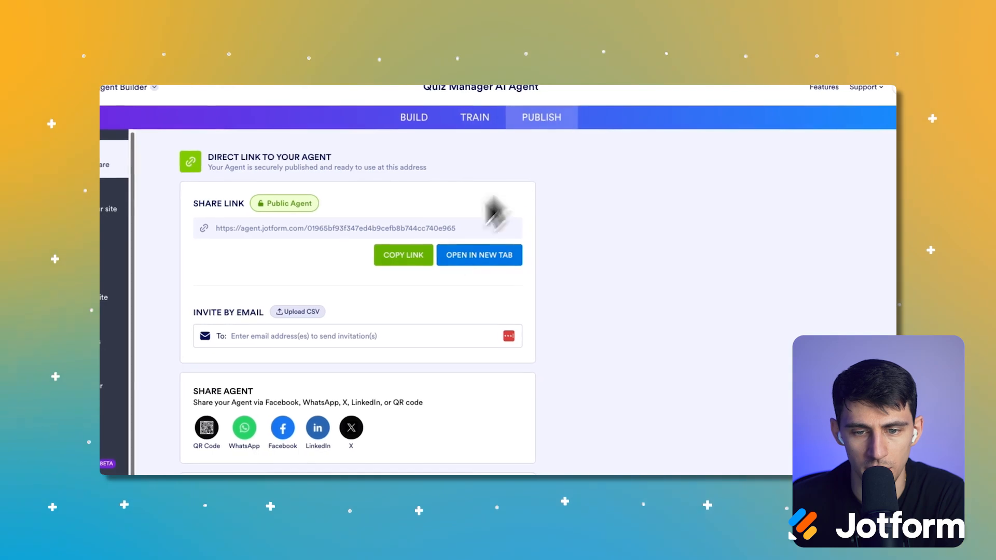
click(479, 256)
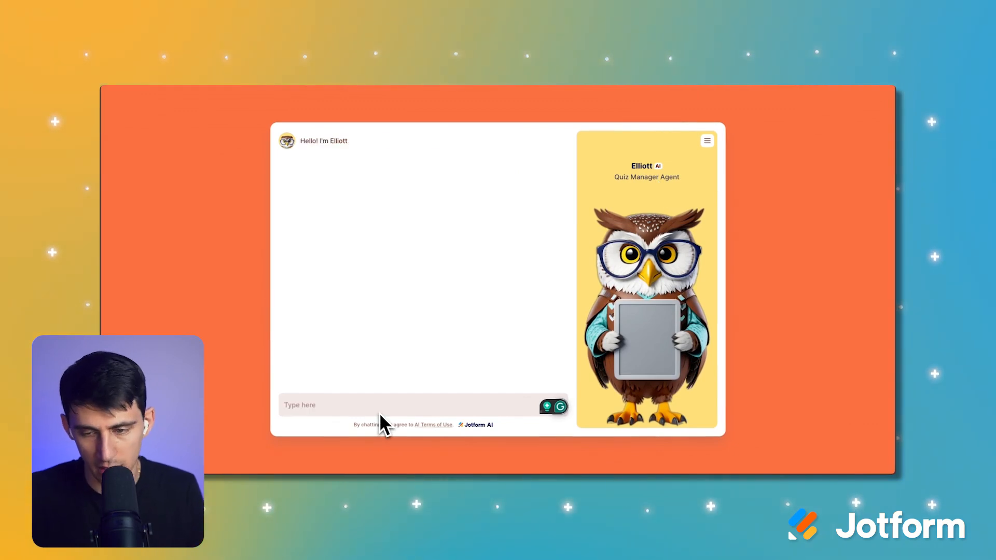
Ask Elliott to take the Roman quiz and answer 753 BC and Julius Caesar
text(hi teacher i want to t)
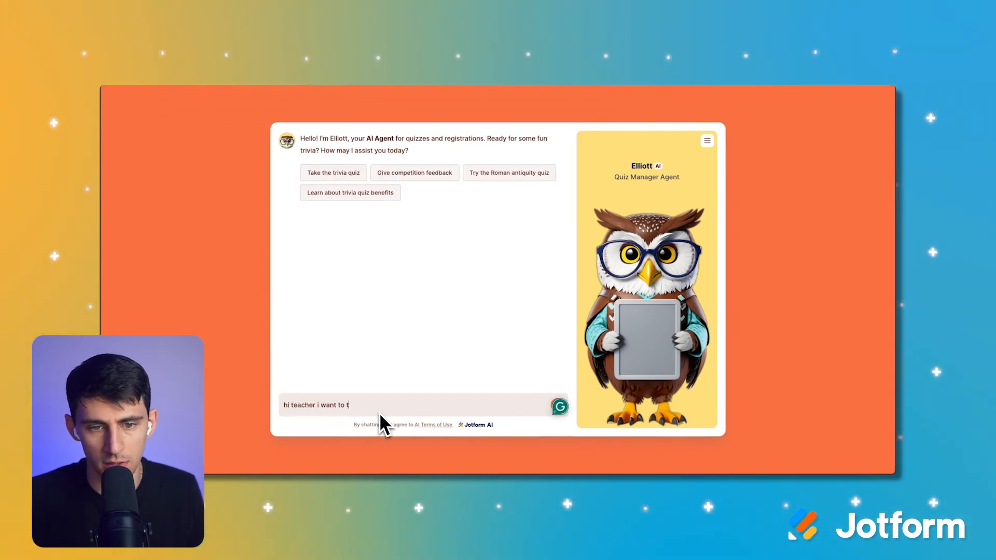
text(ake the roman)
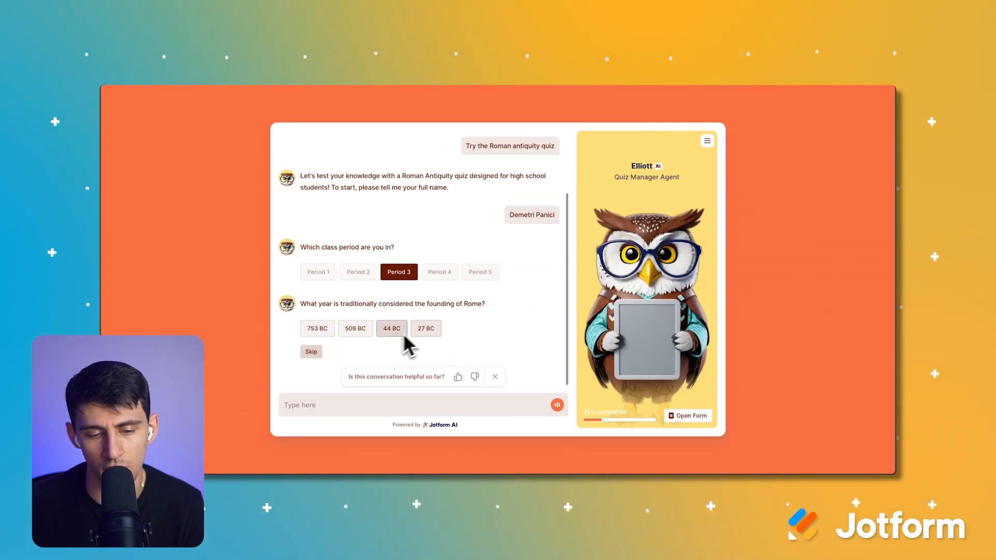
mouse_move(426, 329)
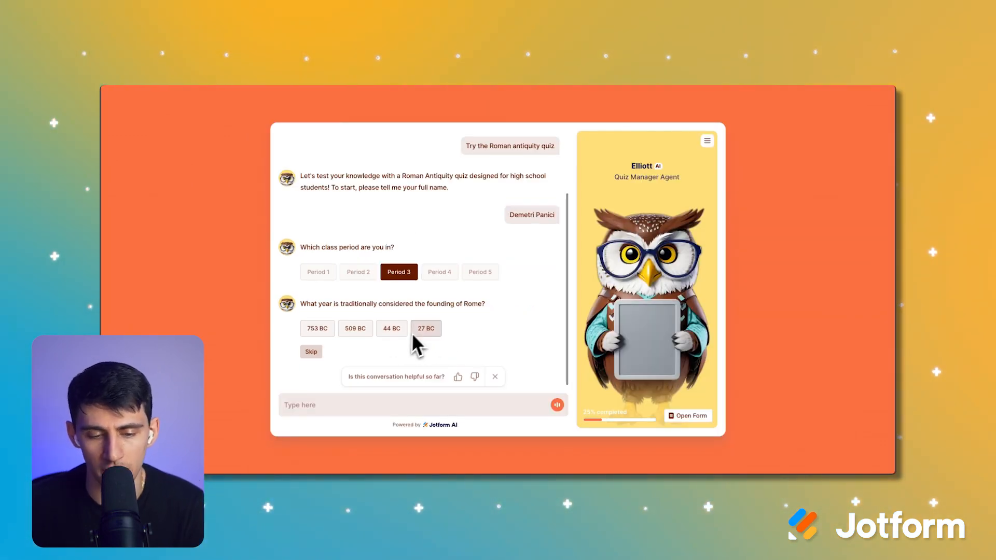
mouse_move(432, 365)
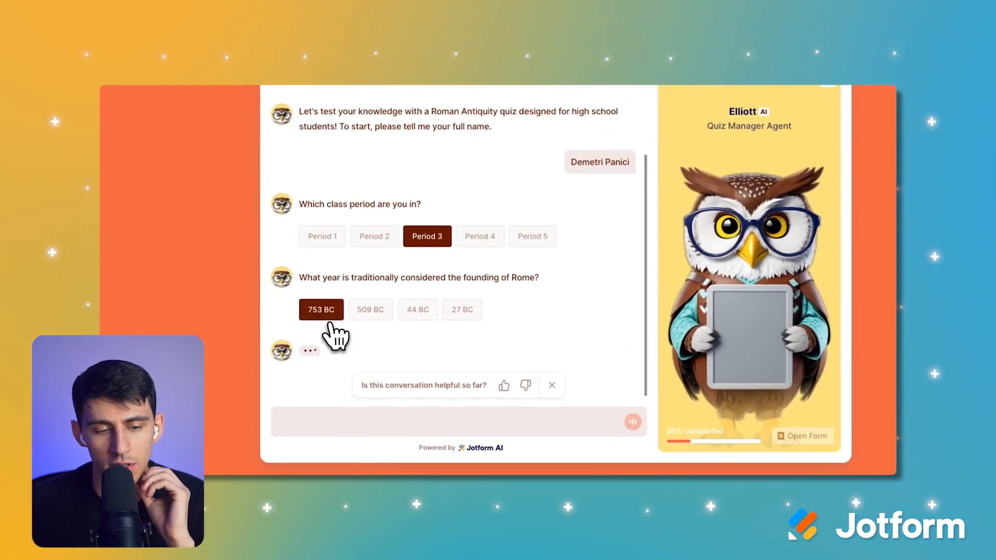
click(321, 310)
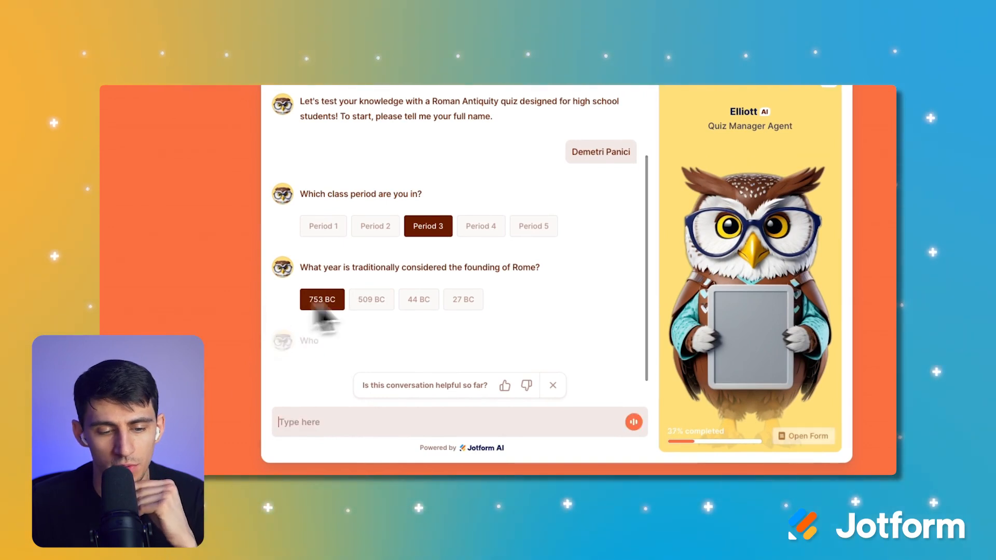
click(322, 299)
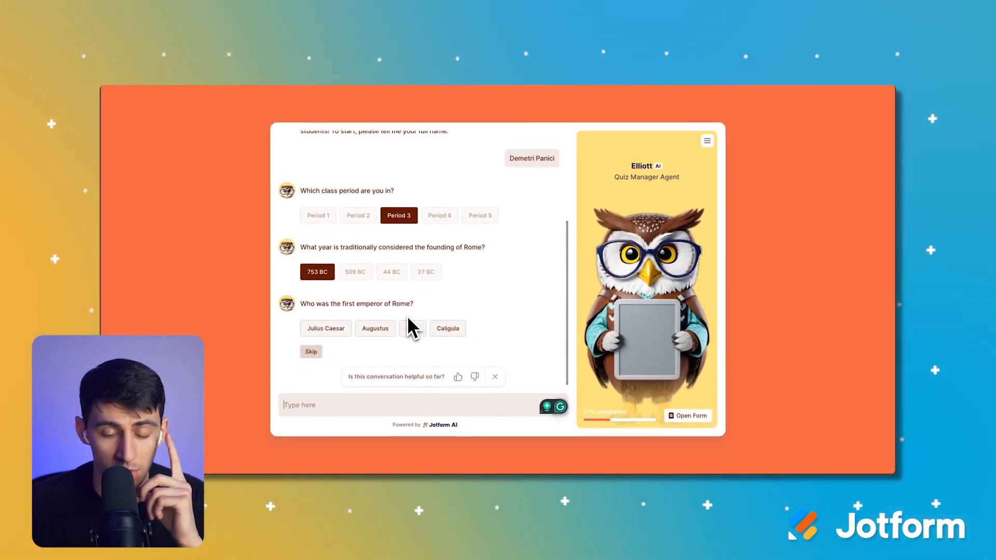
click(324, 329)
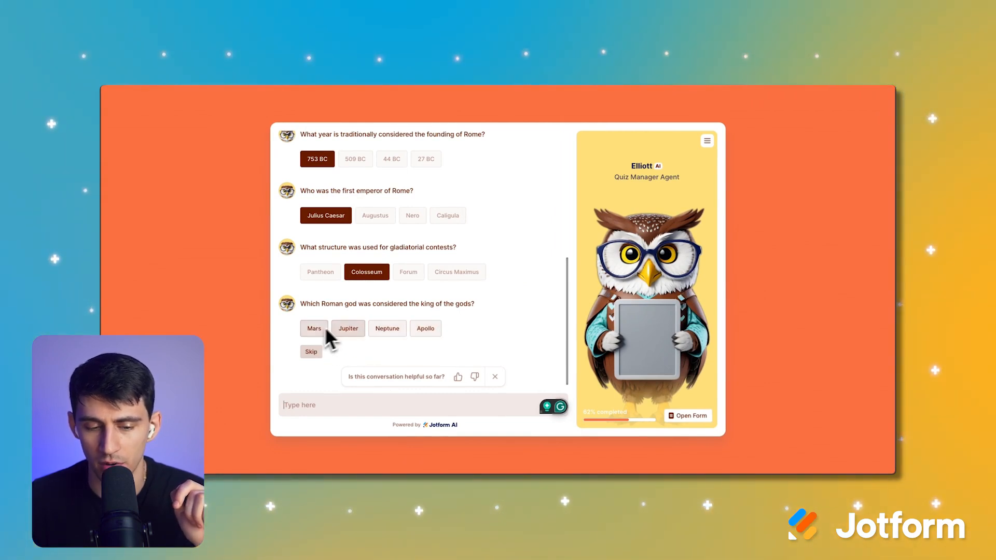
Answer Jupiter and Latin, write the Greeks essay reply, and ask for the score
click(347, 329)
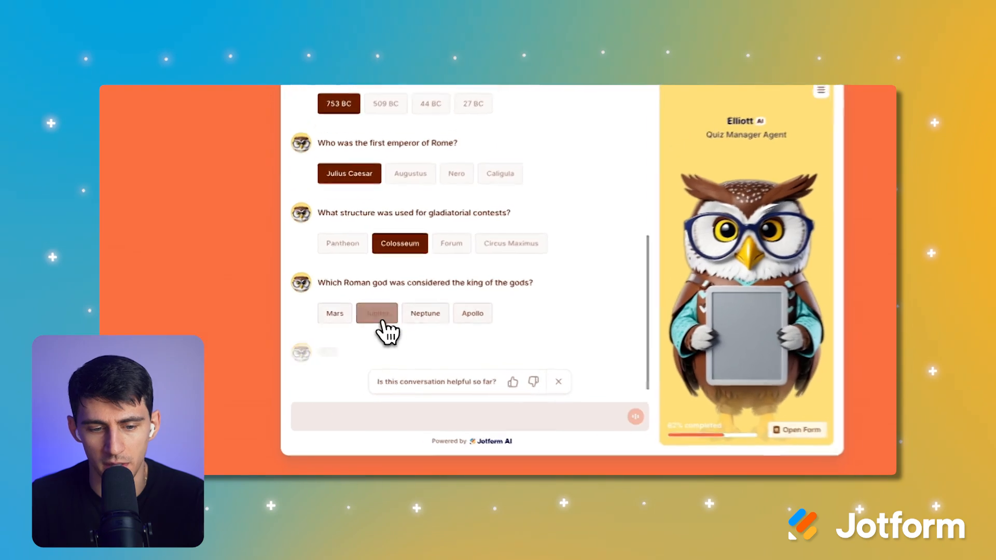
click(375, 312)
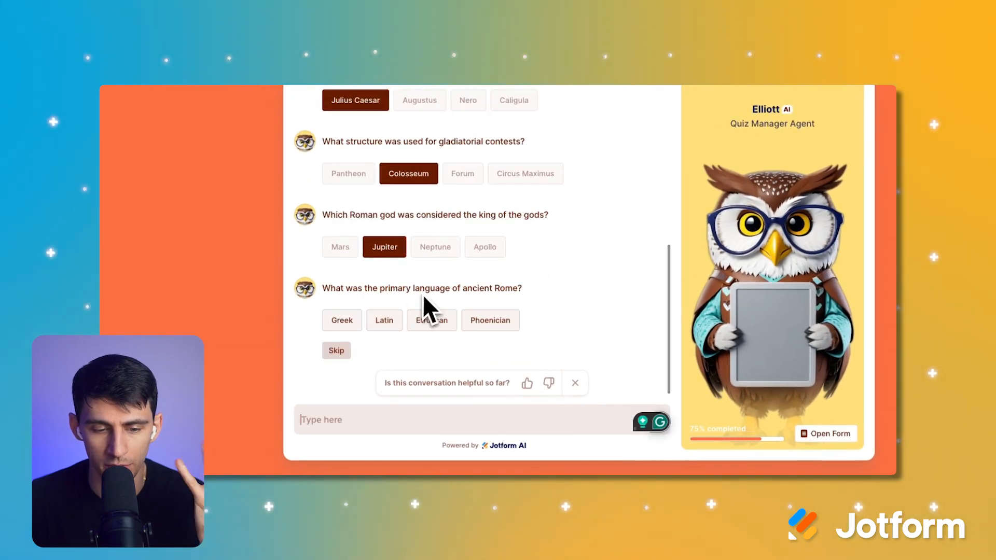
click(384, 321)
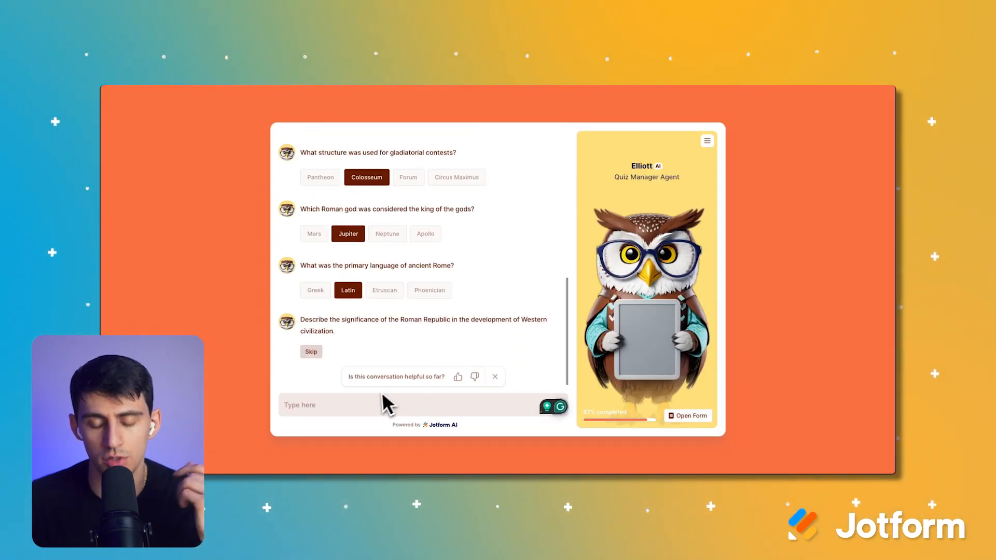
mouse_move(377, 407)
text(It was one of the f)
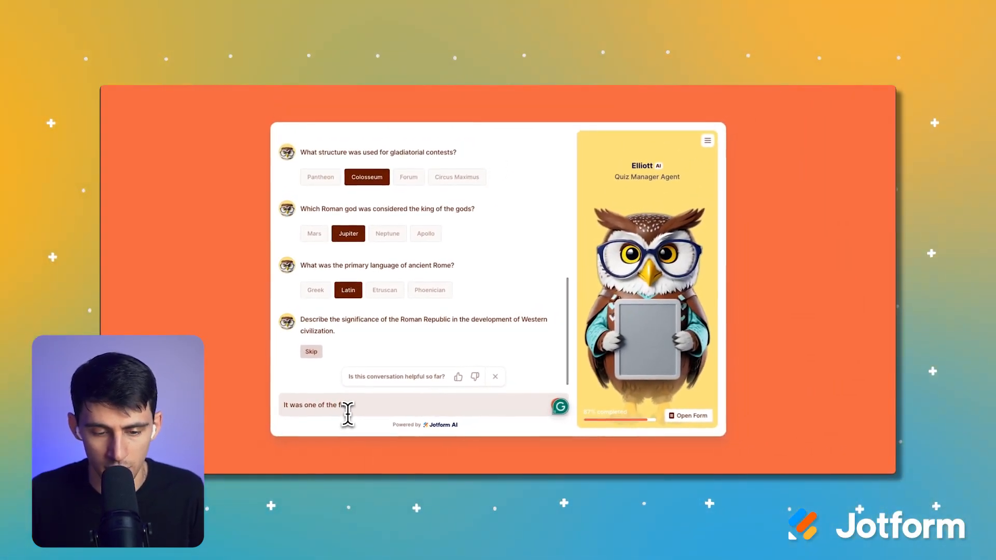
text(democratic republics in history although the)
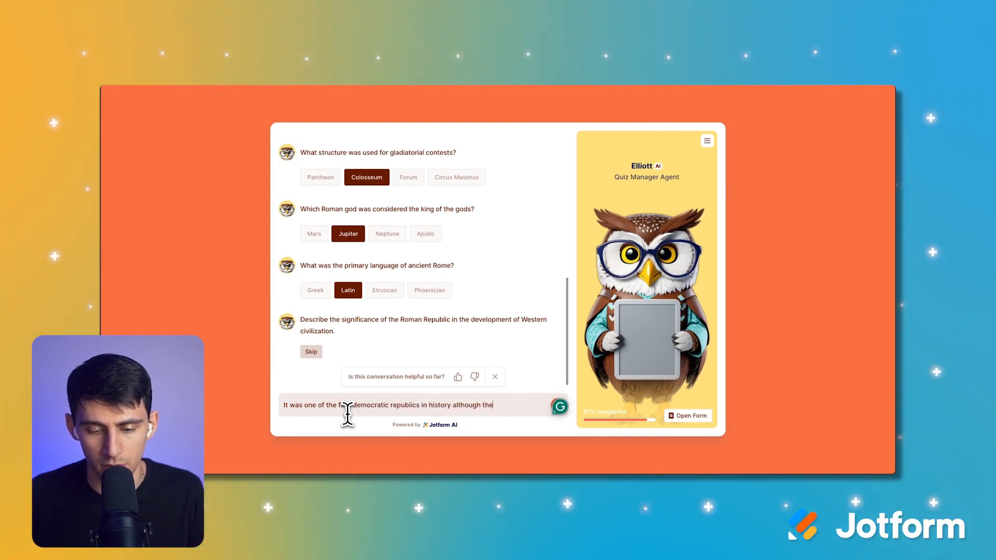
text(Greeks were firs)
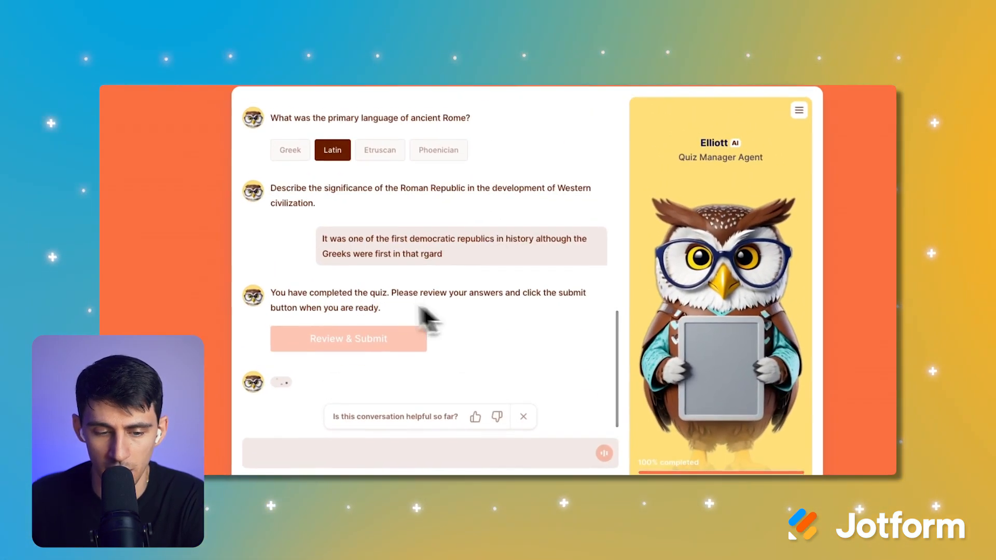
text(can i know my sco)
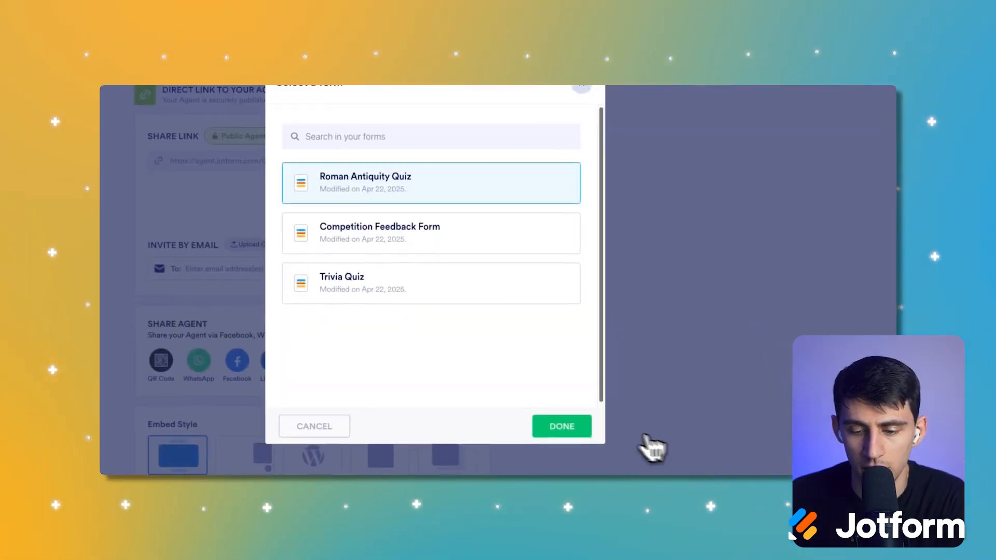
Go to My Forms and open the Roman Antiquity Quiz's single submission
click(560, 426)
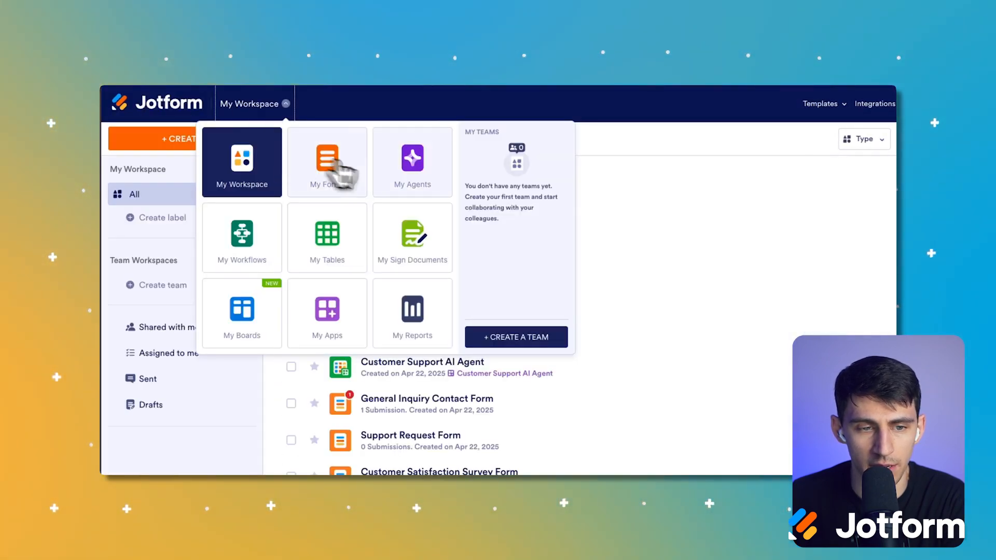
click(327, 162)
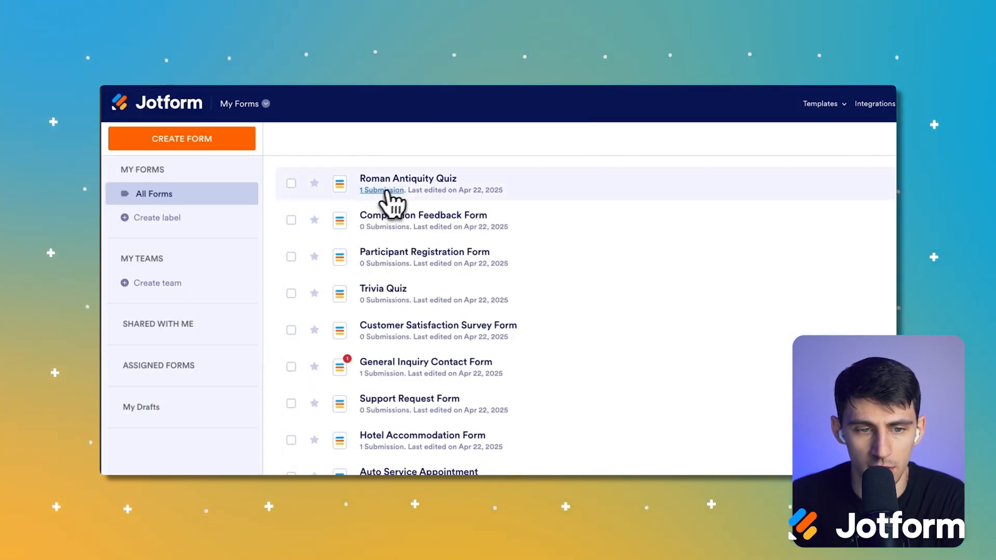
click(291, 182)
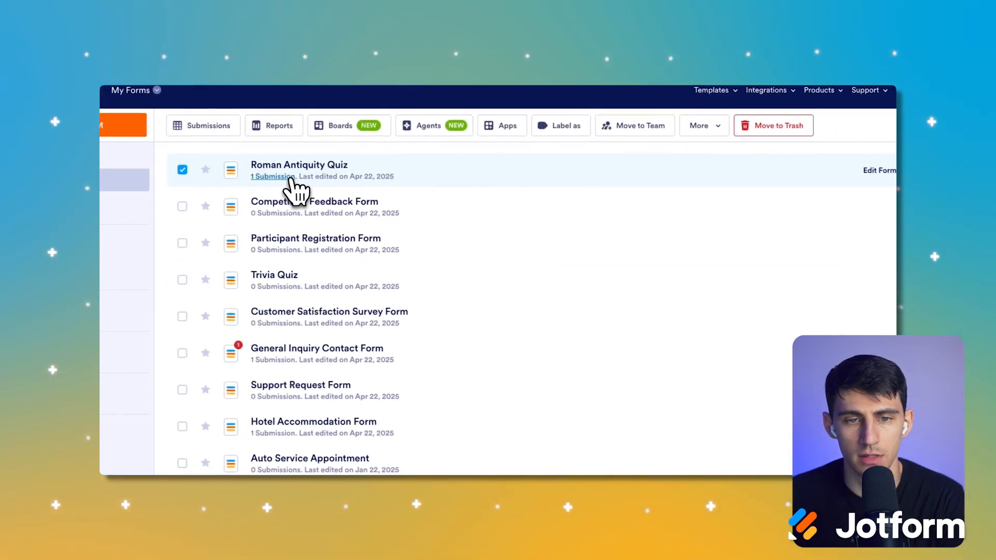
click(273, 176)
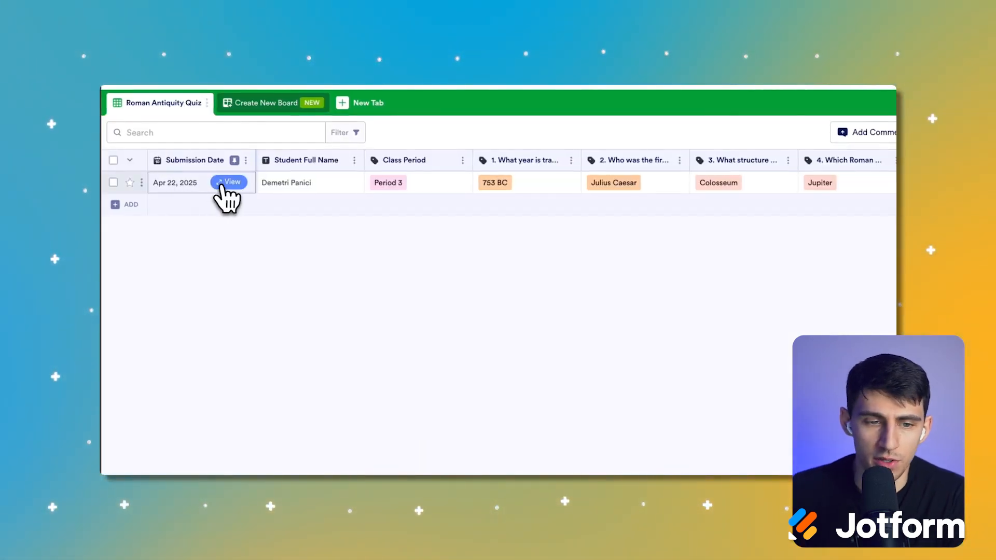
View the quiz submission's full entry and scroll through the recorded answers
click(228, 183)
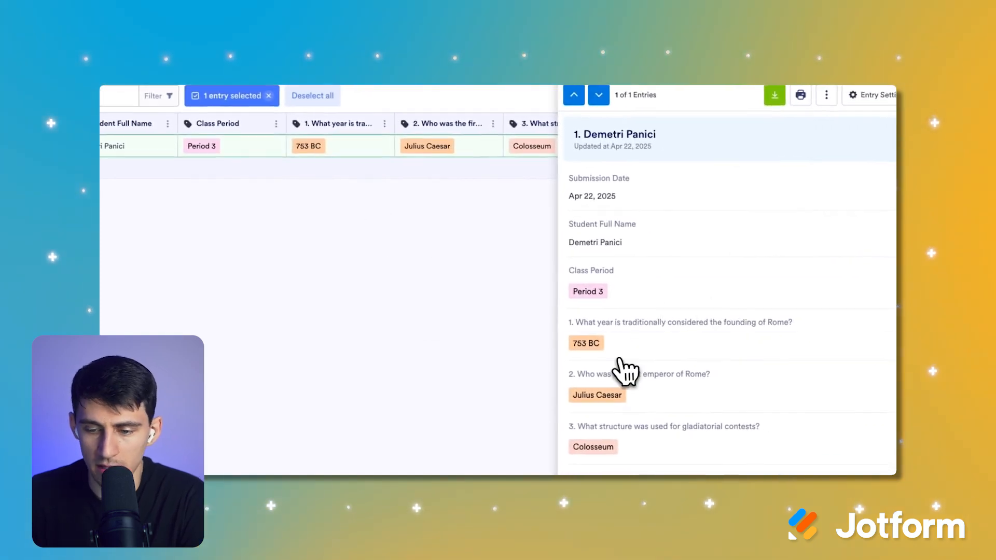
scroll(down, 3)
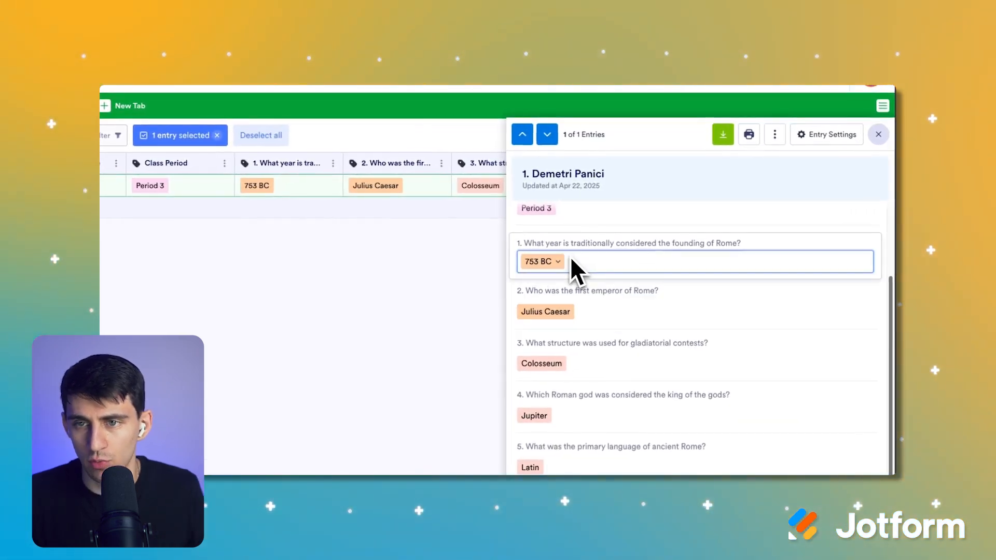
mouse_move(607, 248)
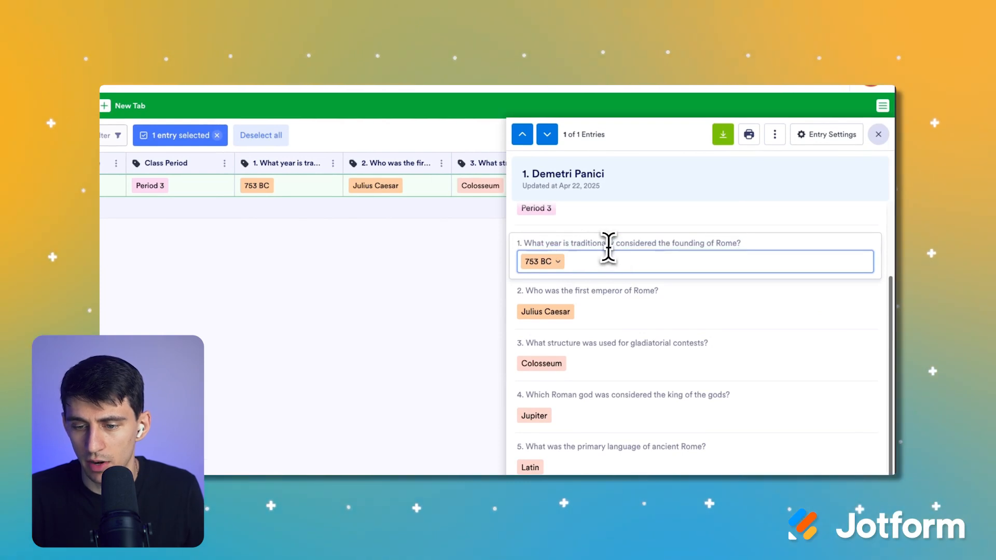
drag(521, 243, 613, 243)
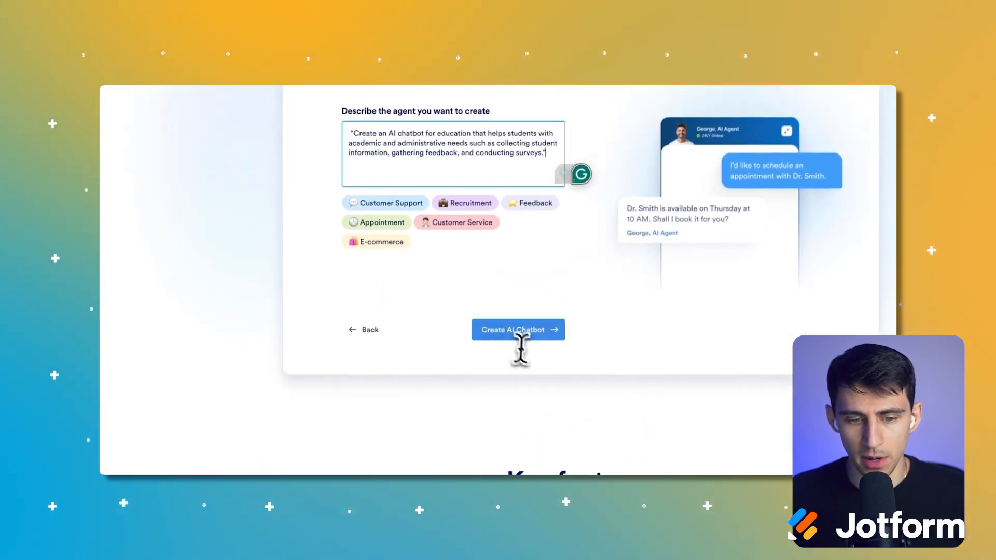
Generate the education chatbot, keep greeting 'Hi students! How can I help you out?' with pulsing right position, and continue past avatar
scroll(down, 3)
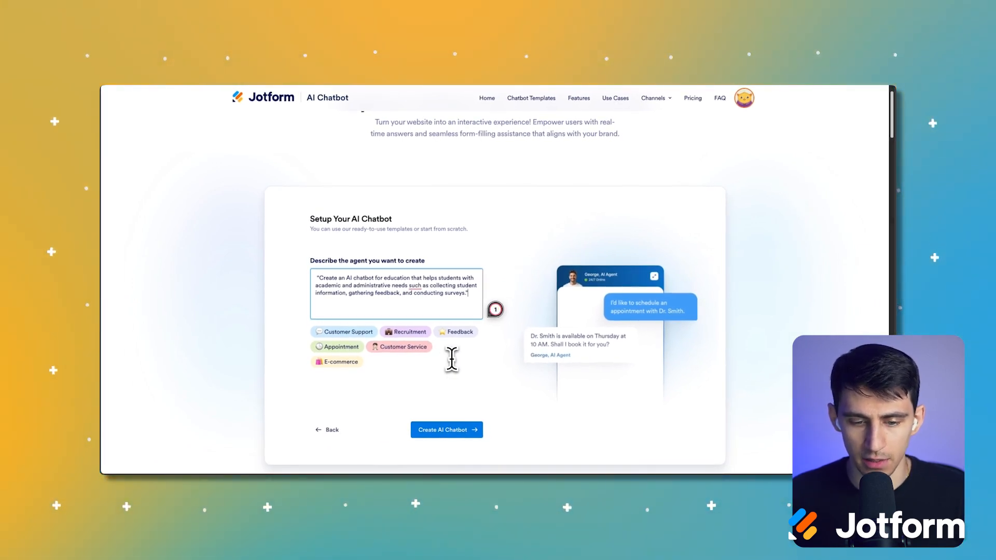
click(446, 429)
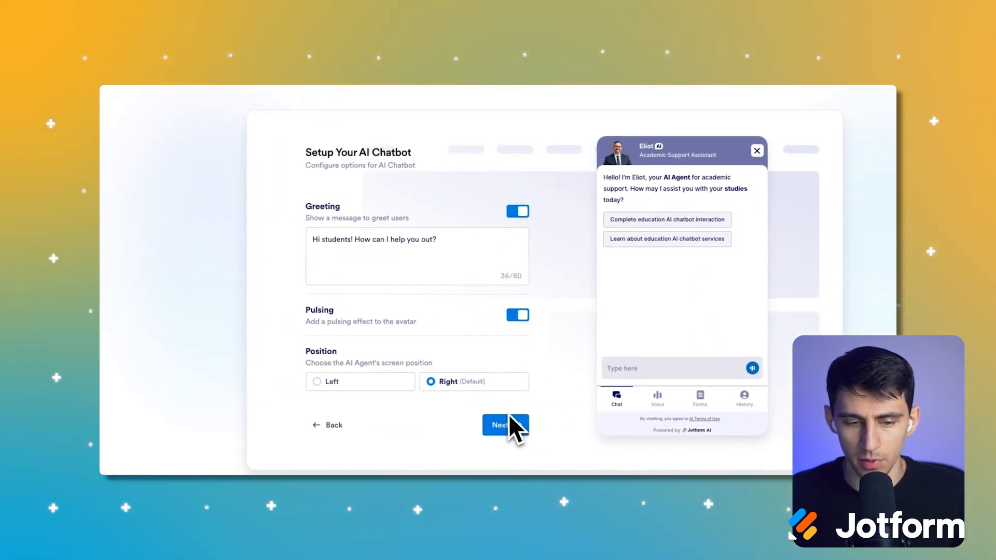
click(505, 425)
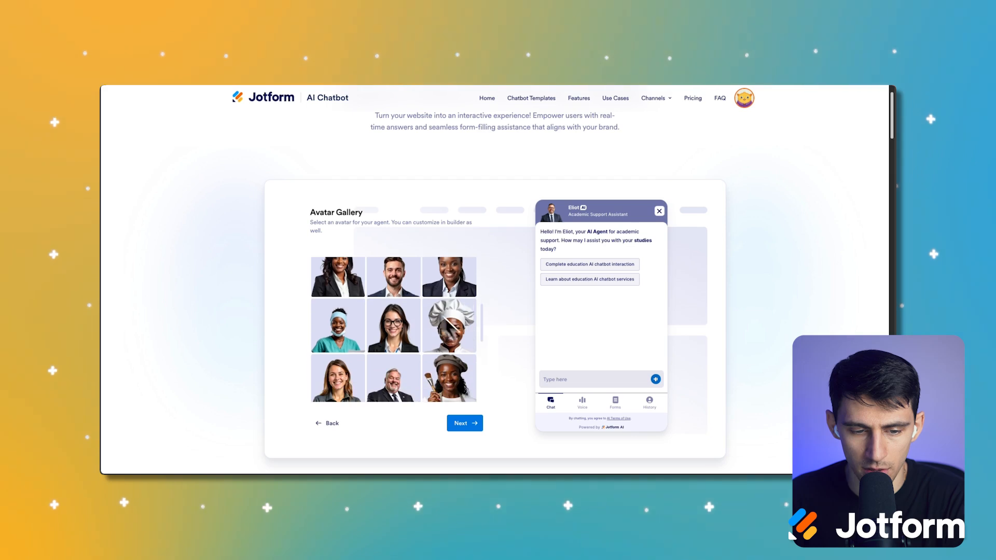
click(464, 423)
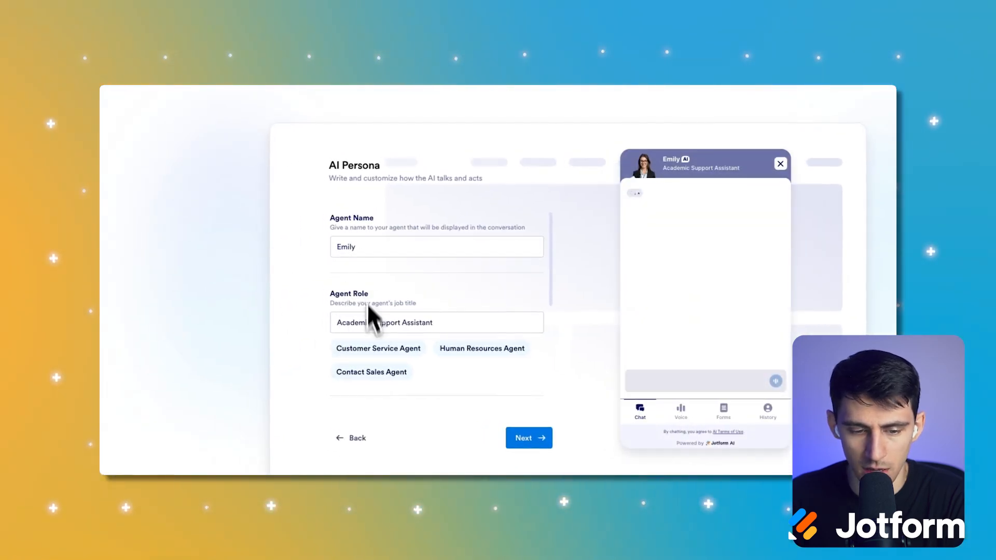
Set Emily's Agent Role to 'Teaching Assistant' and continue to styling
click(437, 322)
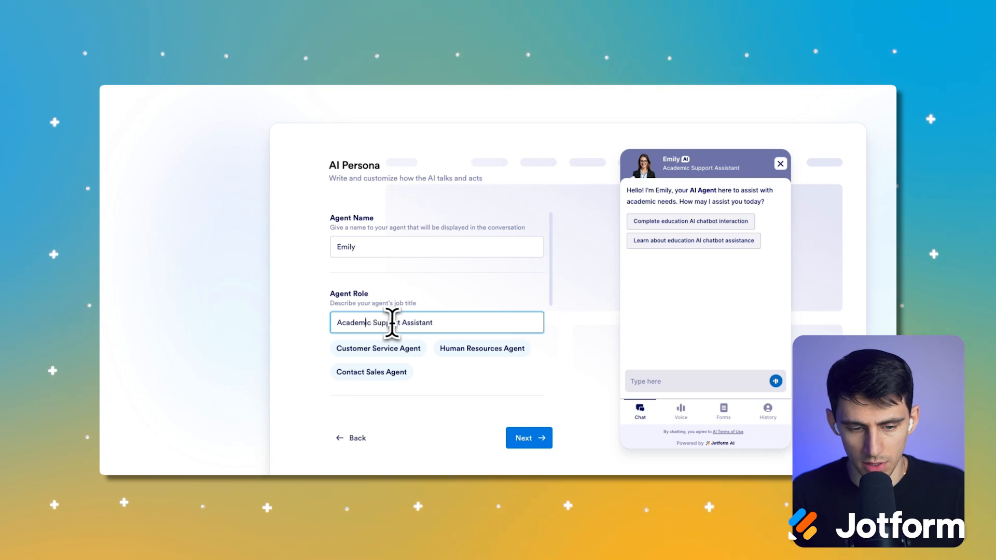
text(Teaching Assistant)
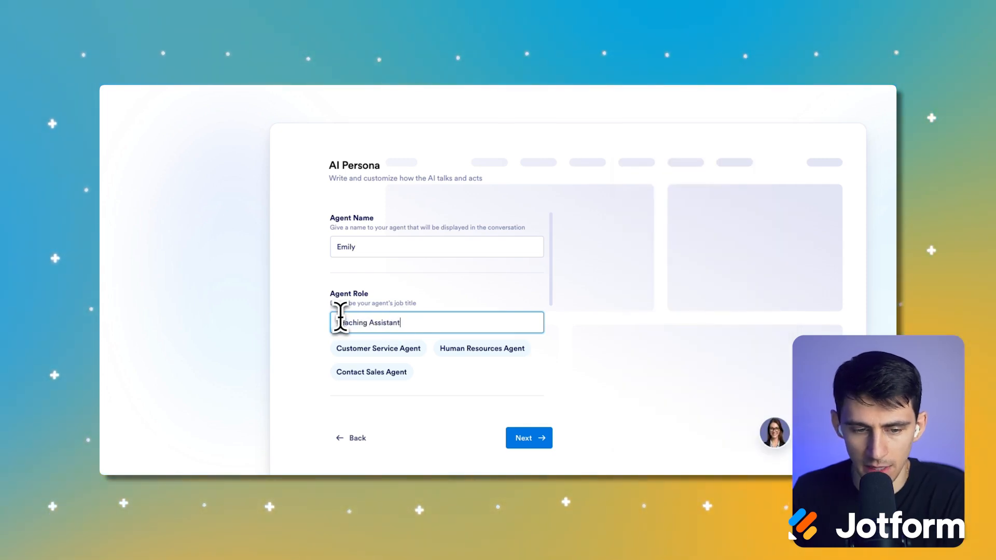
click(528, 438)
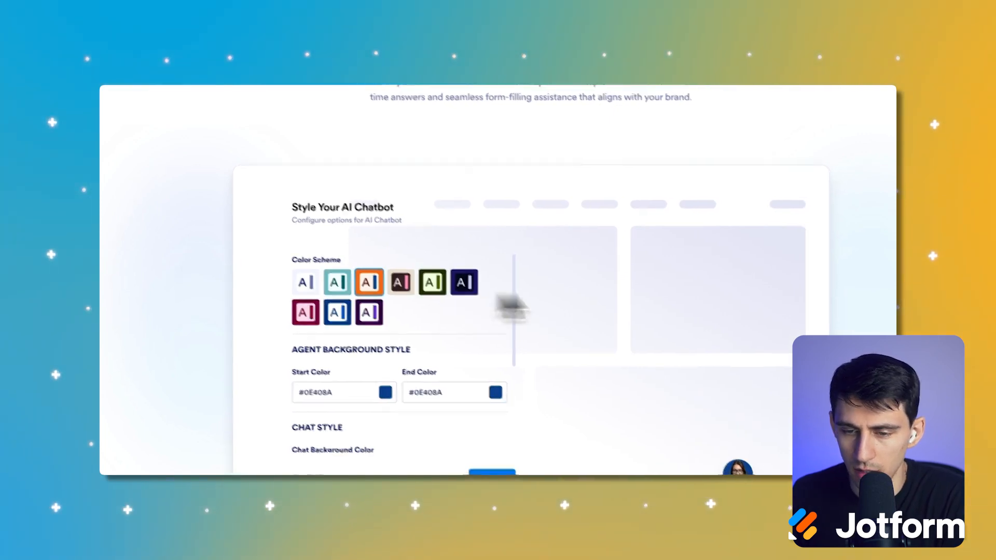
Apply the green colour scheme and continue to the knowledge base step
click(387, 248)
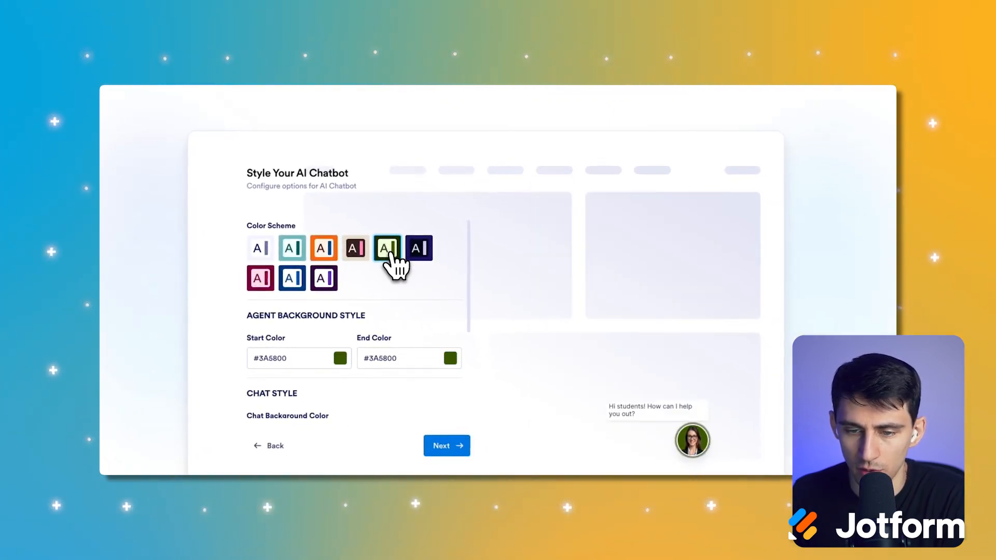
click(446, 445)
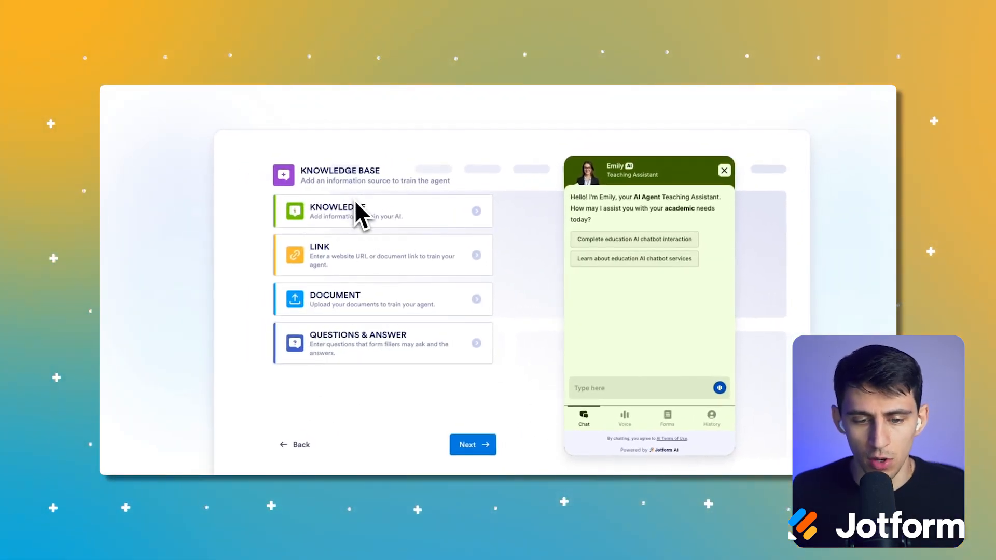
Add Roman antiquity knowledge text and save the Wikipedia Late antiquity link as a source
click(380, 210)
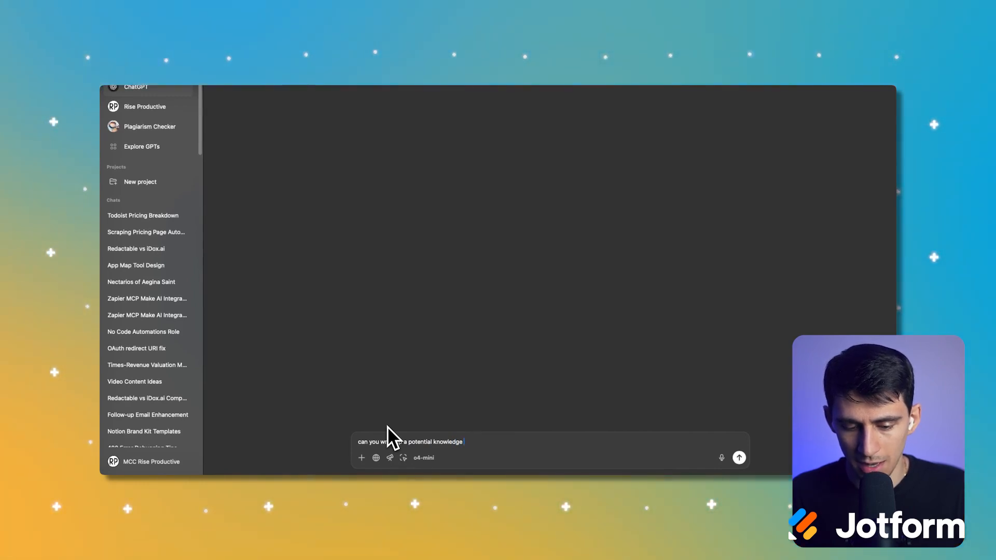
text(text for a)
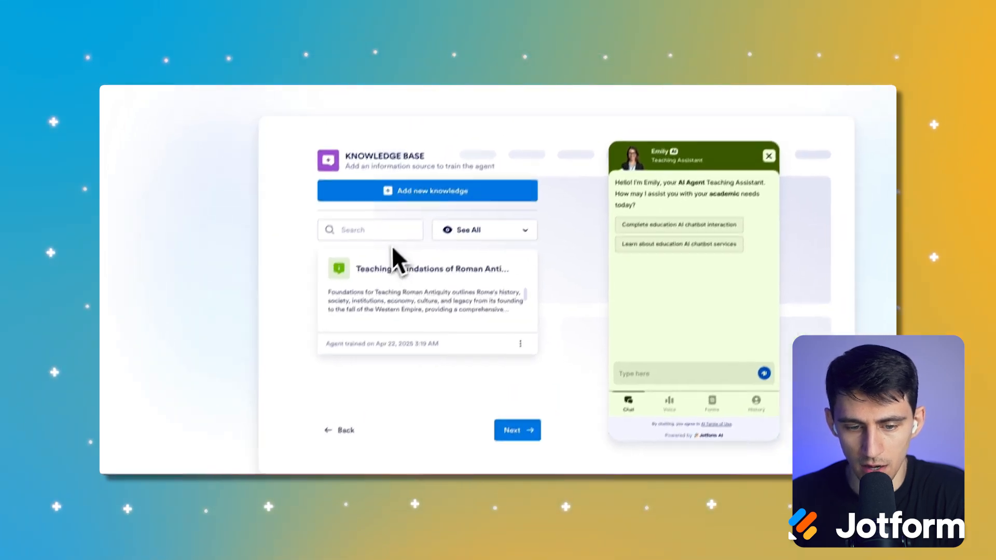
click(484, 230)
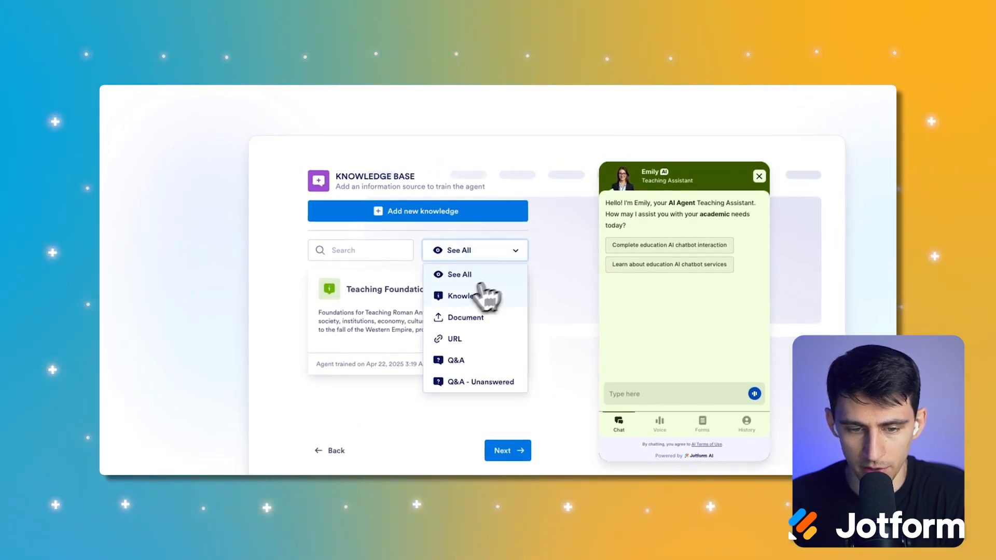
click(455, 338)
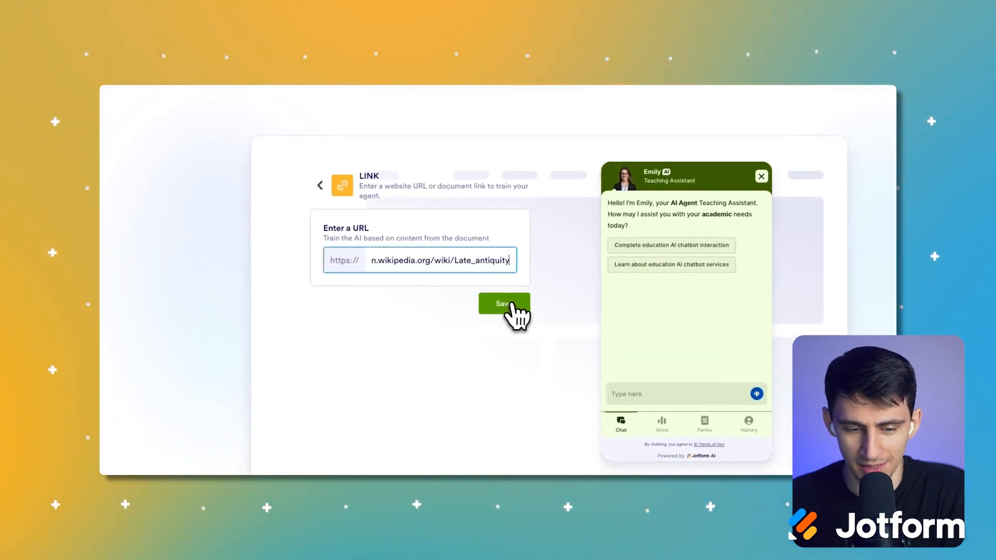
click(504, 304)
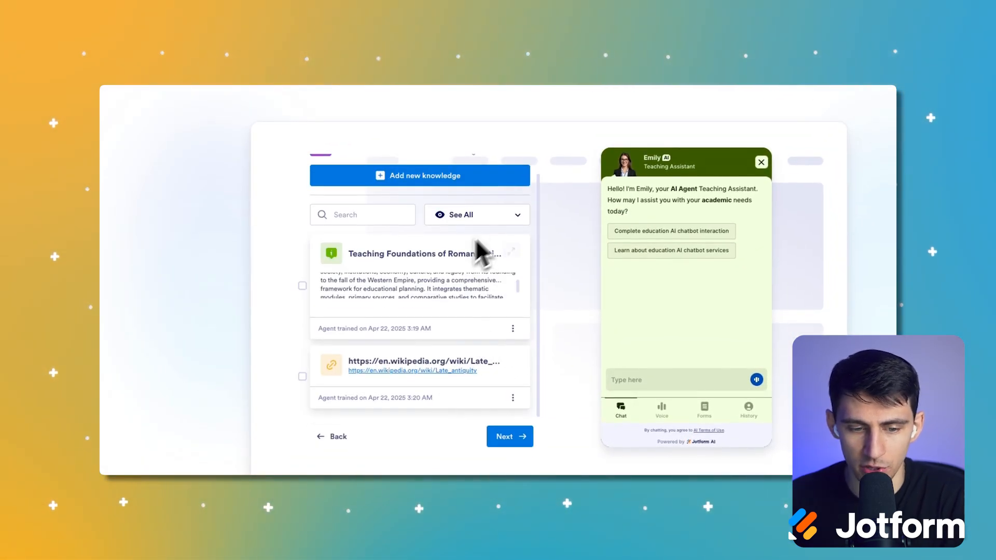
Start a Q&A pair beginning 'Who was the' and continue to Forms
click(419, 176)
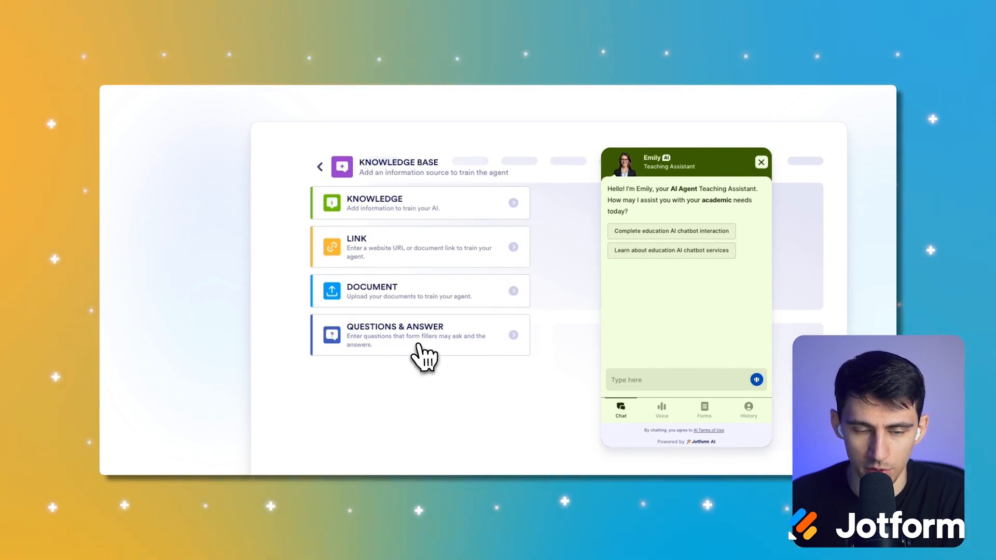
click(419, 335)
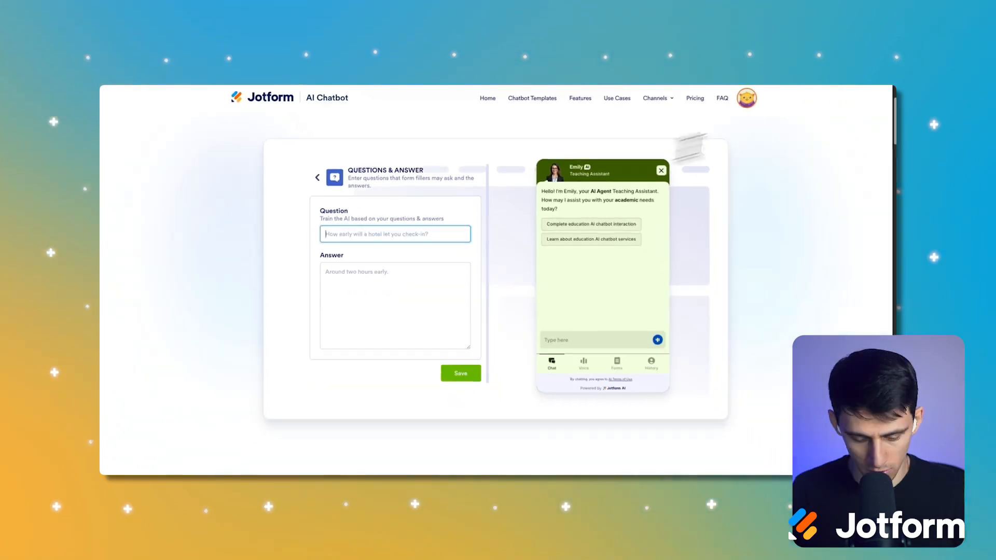
text(Who was the first Roman Emp)
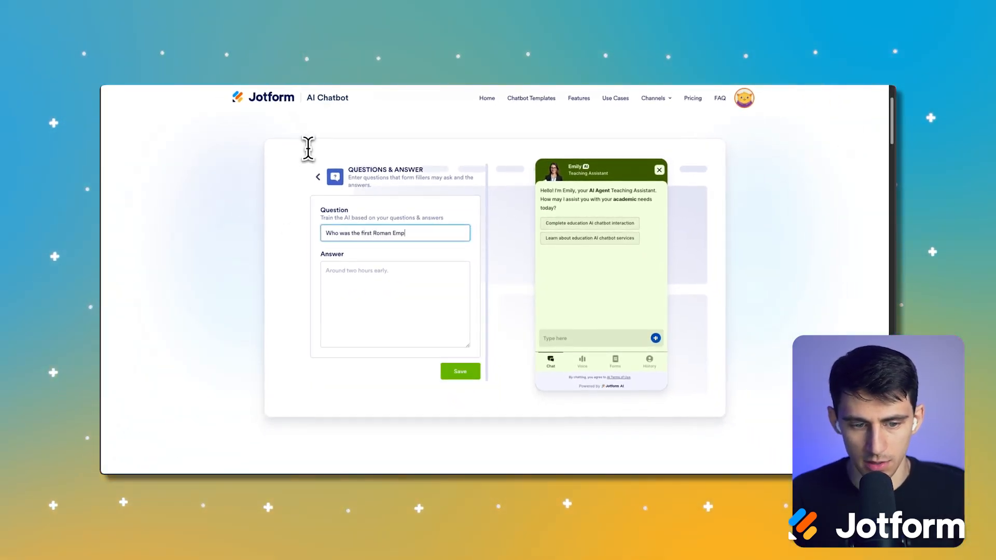
click(459, 372)
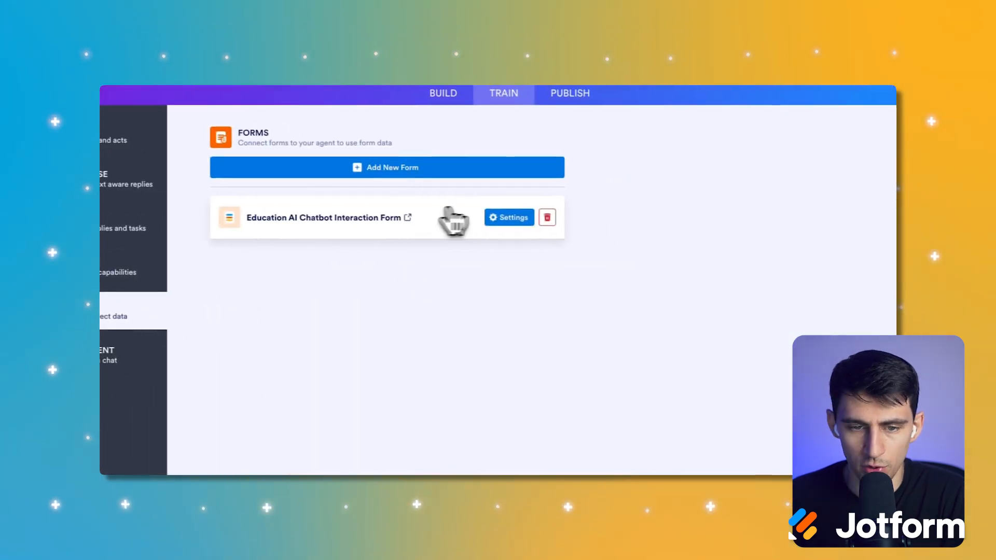
Replace the Education AI Chatbot Interaction Form with the Roman Antiquity Quiz and go to Publish
click(547, 217)
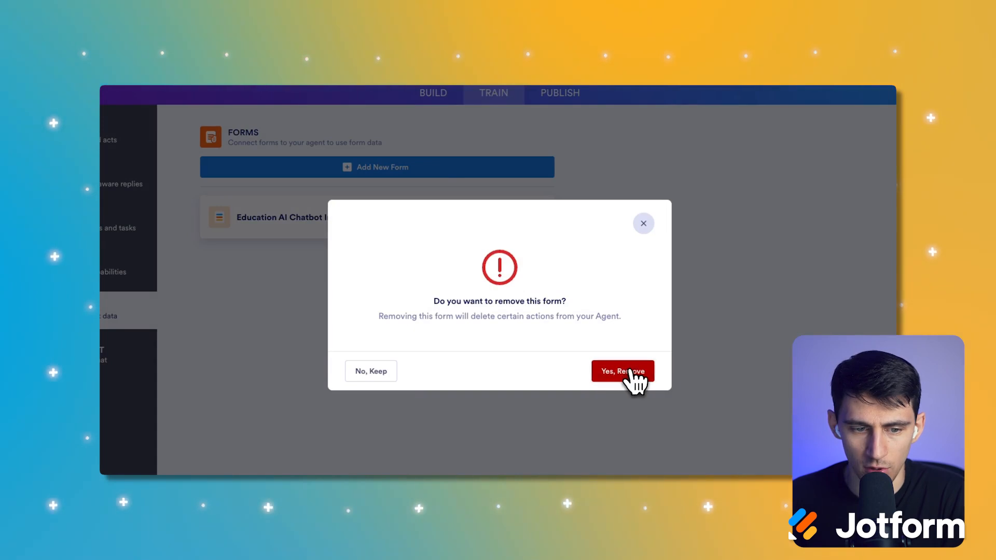
click(622, 372)
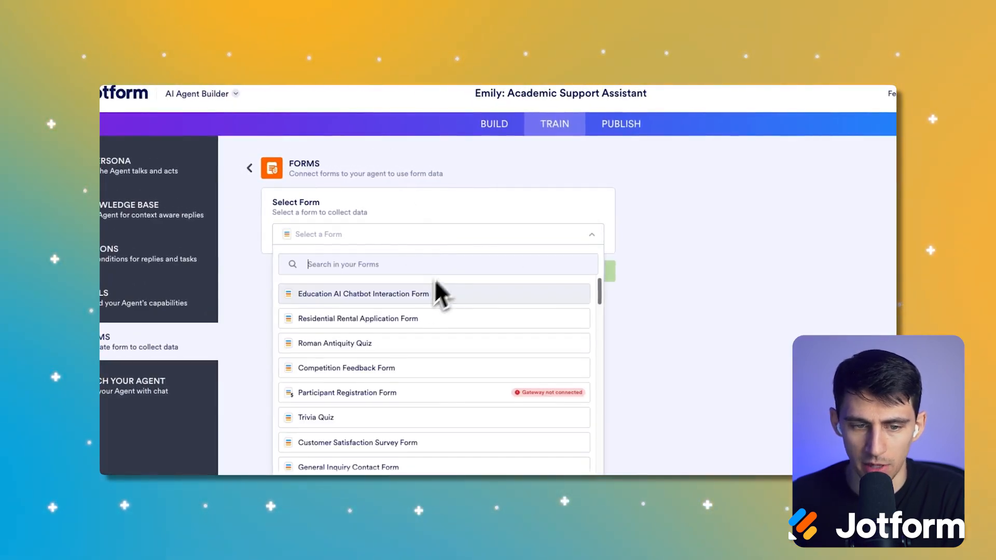
click(335, 344)
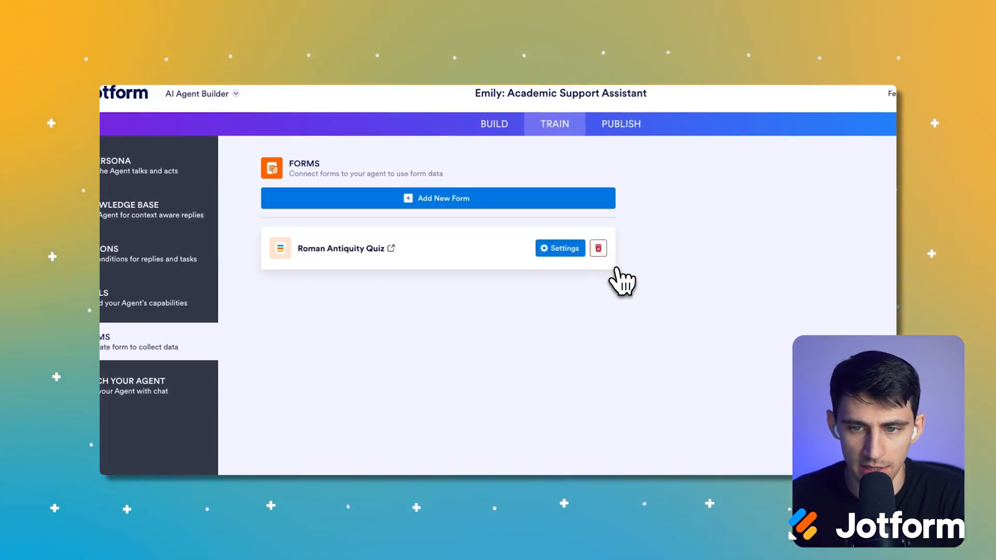
click(620, 124)
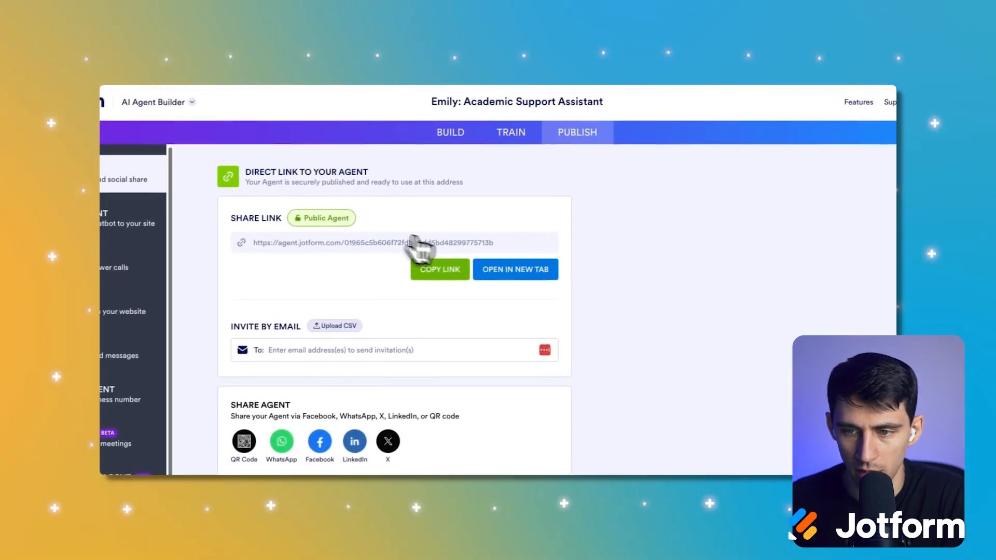
Open Emily's public chat page in a new tab and begin typing a question
click(515, 268)
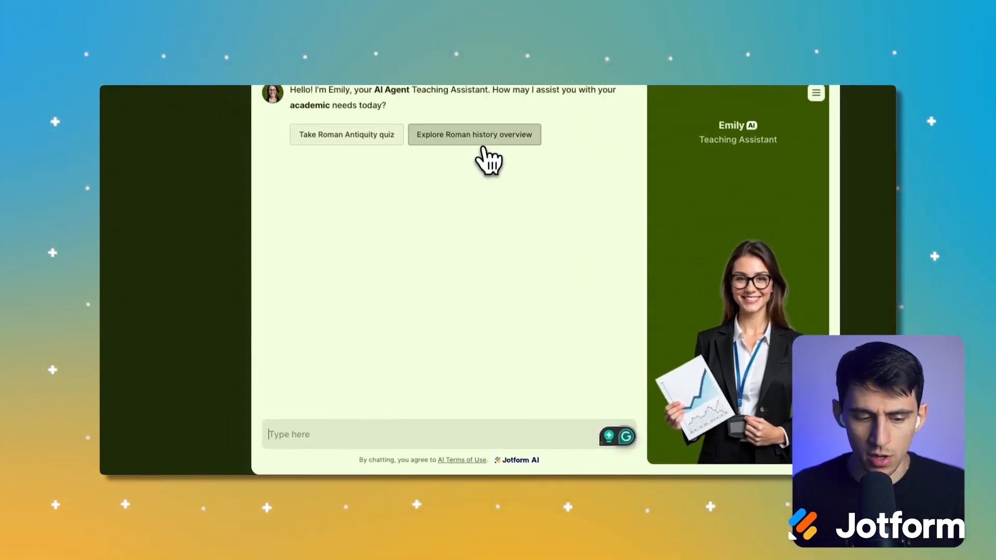
text(wh)
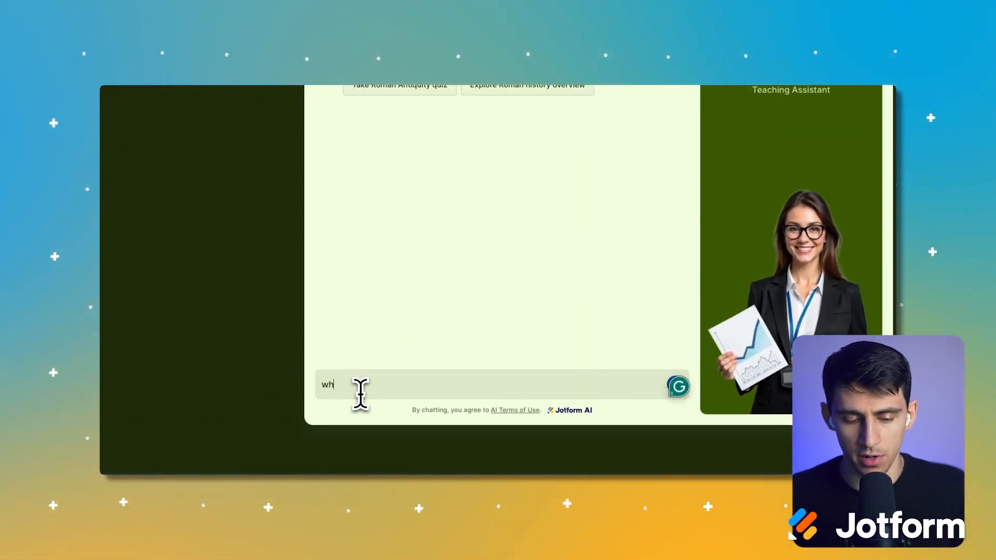